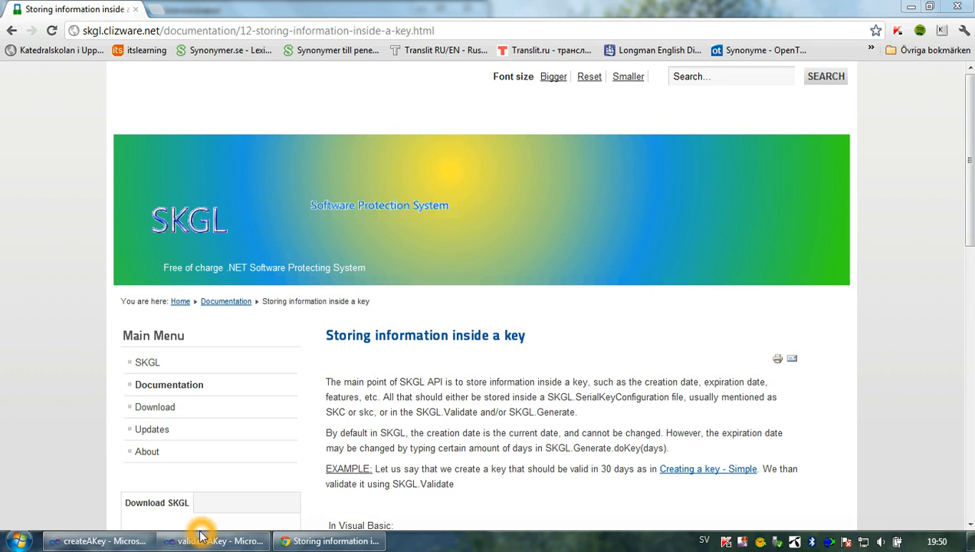
# - Return to Visual Studio and highlight the SerialKeyConfiguration and Generate lines in createAKey
pyautogui.click(215, 540)
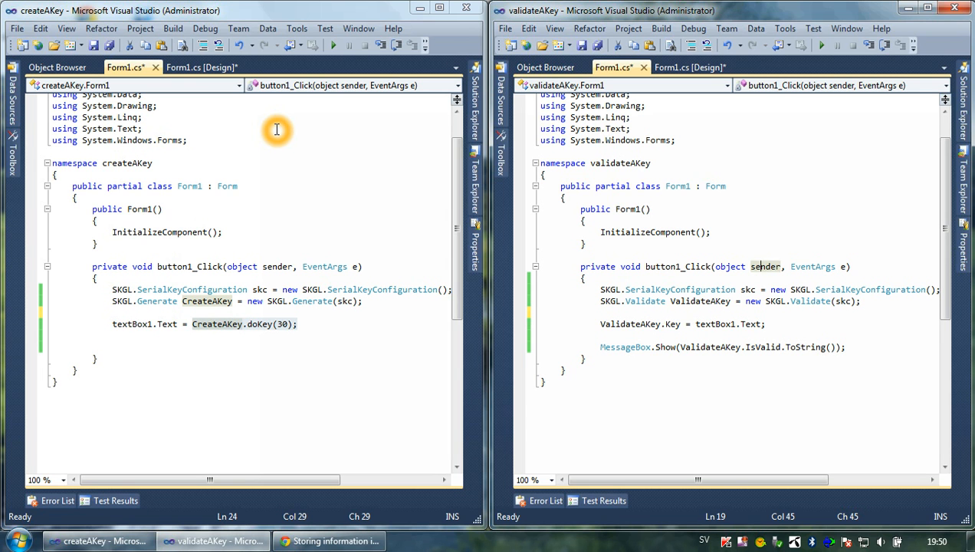
pyautogui.moveTo(98, 231)
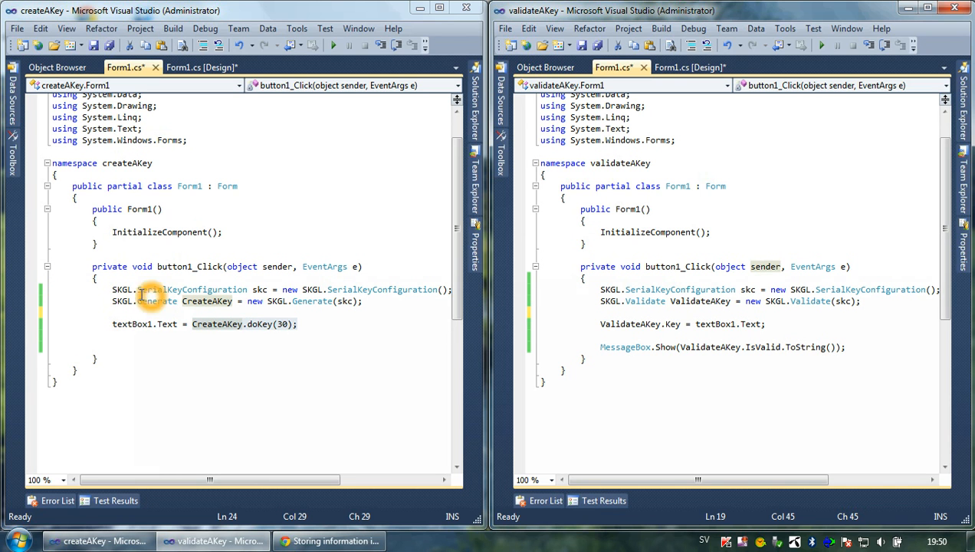
pyautogui.moveTo(114, 288); pyautogui.dragTo(337, 301)
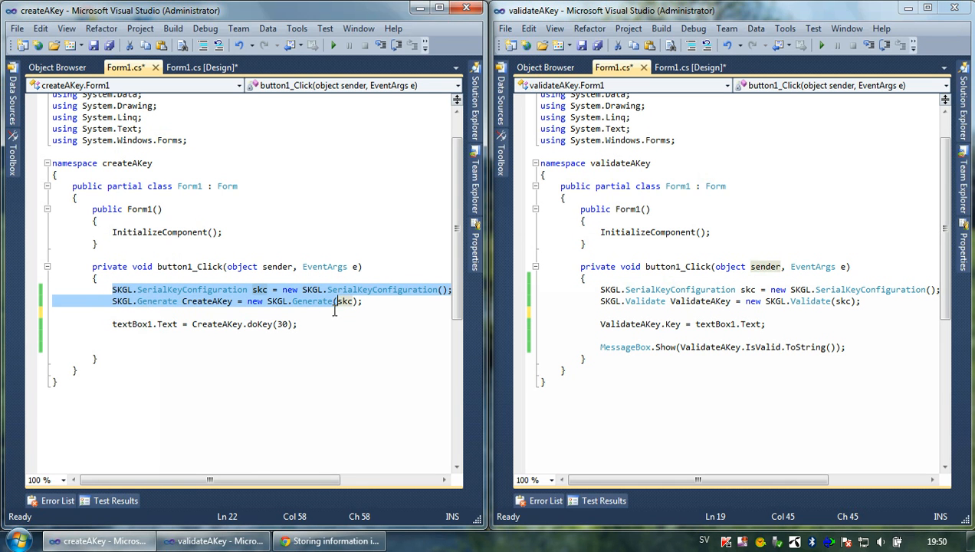
pyautogui.click(299, 301)
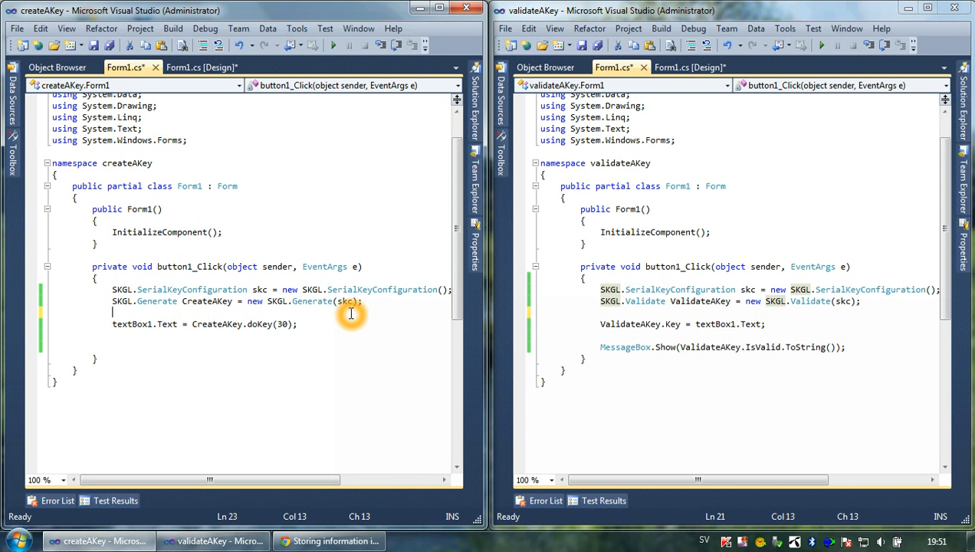
pyautogui.moveTo(285, 322)
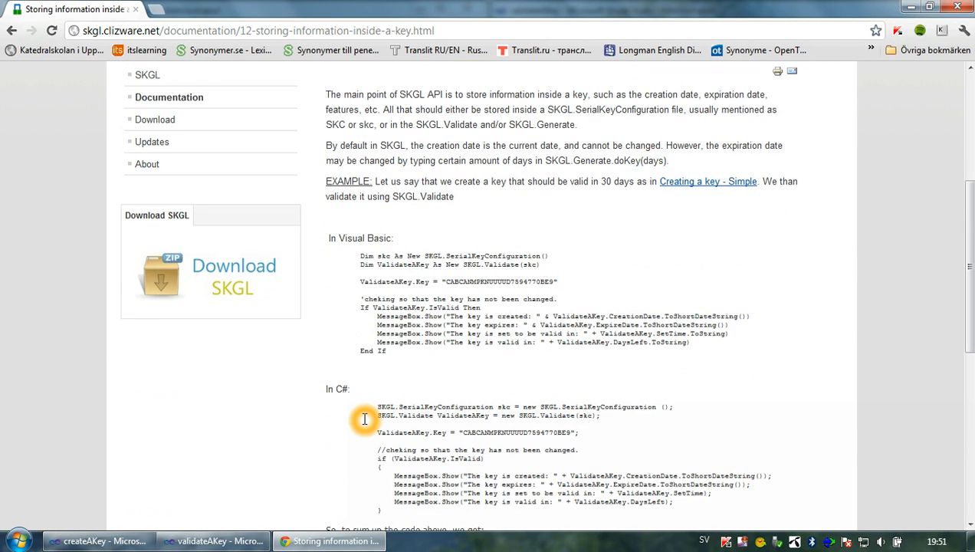
# - Scroll the Storing information page down to the C# example and key property list
pyautogui.scroll(-3)
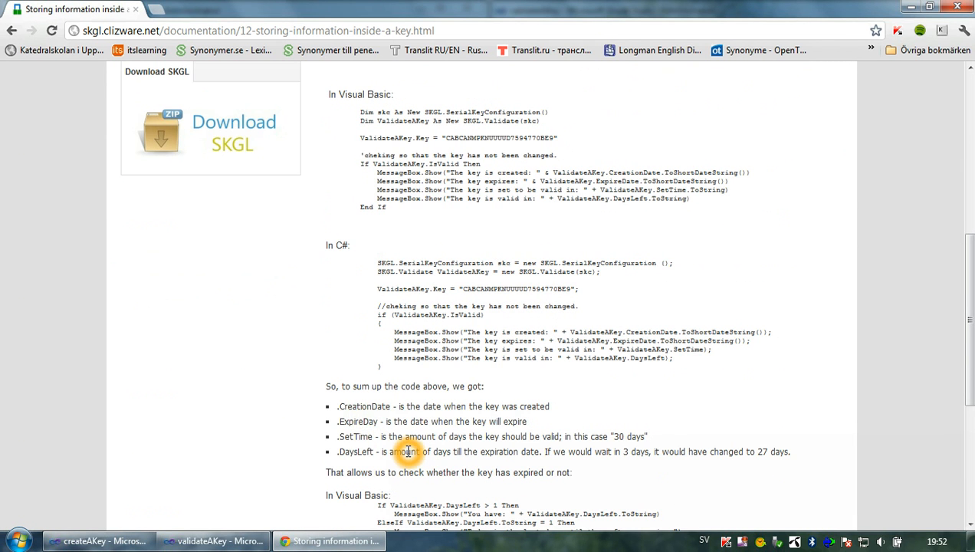
pyautogui.scroll(-3)
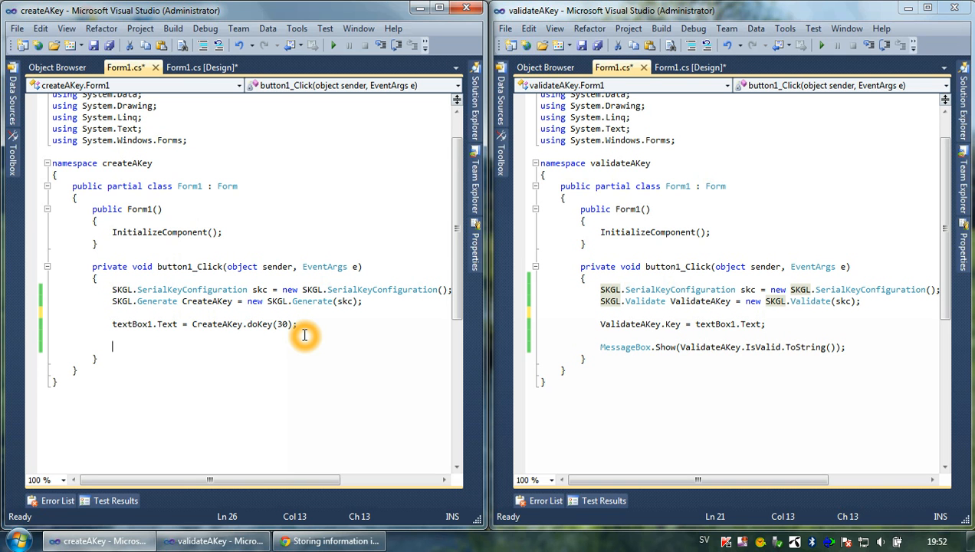
pyautogui.moveTo(267, 349)
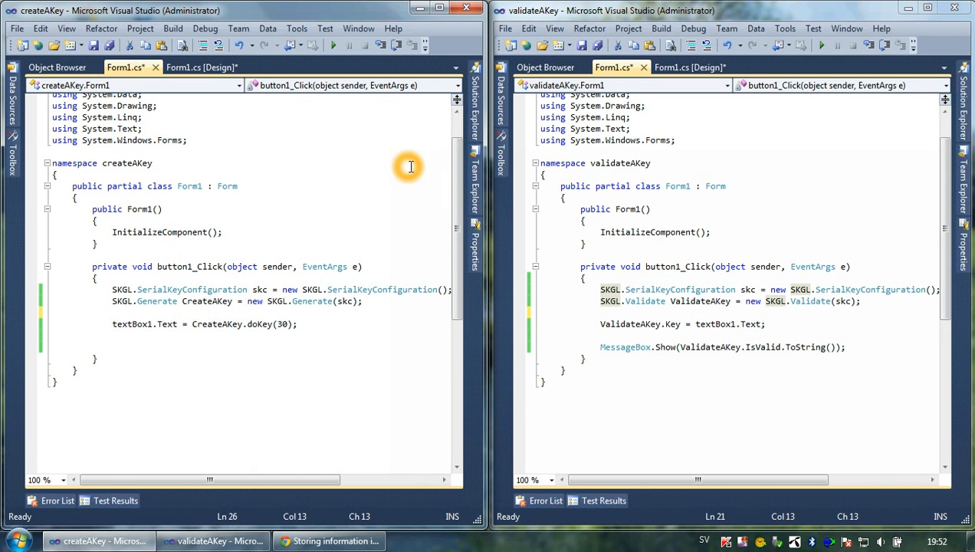
pyautogui.click(297, 324)
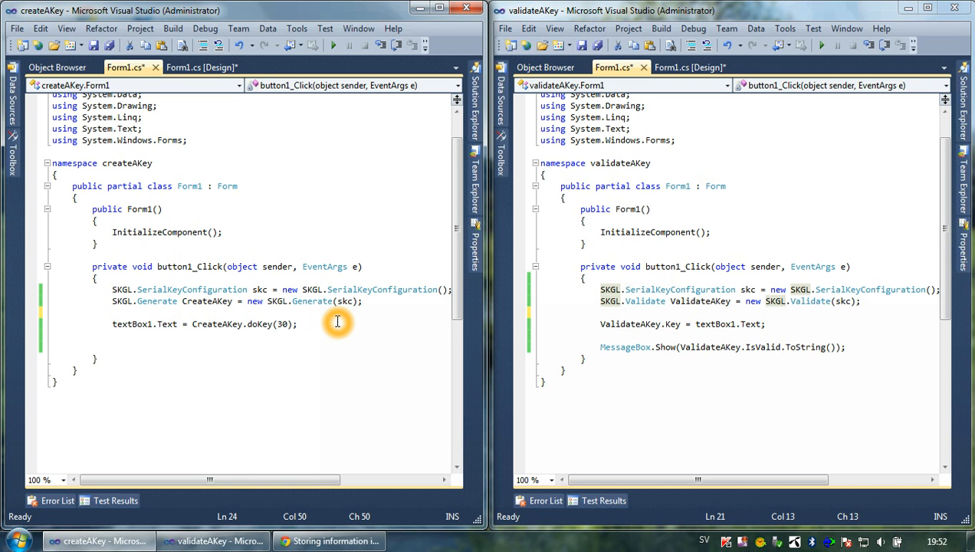
pyautogui.moveTo(932, 314)
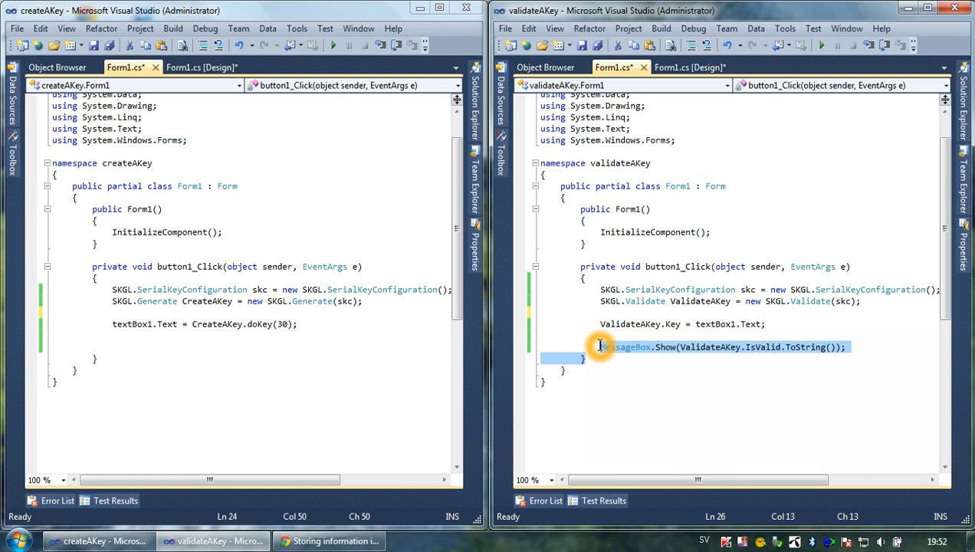
# - Replace the validity message line with an if (ValidateAKey.IsValid) condition
pyautogui.click(841, 346)
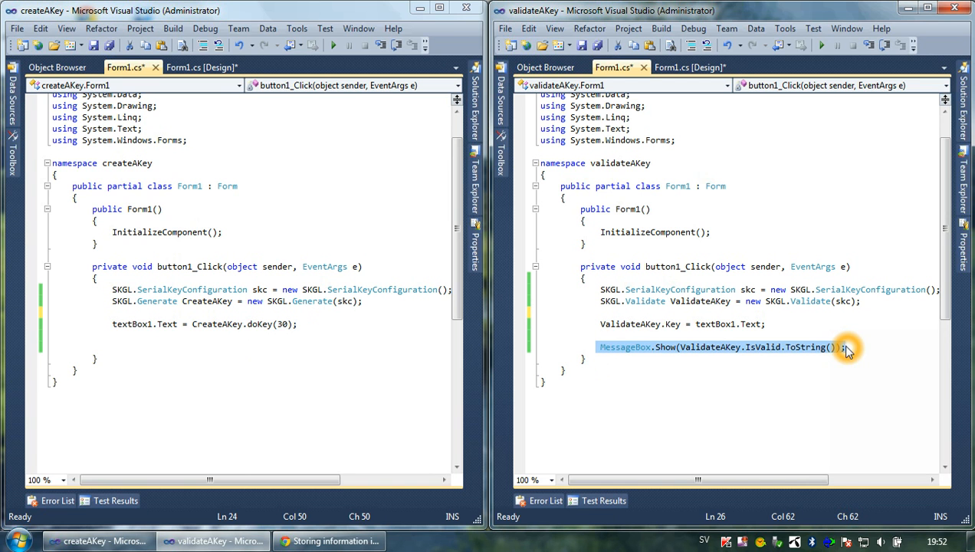
pyautogui.write('if')
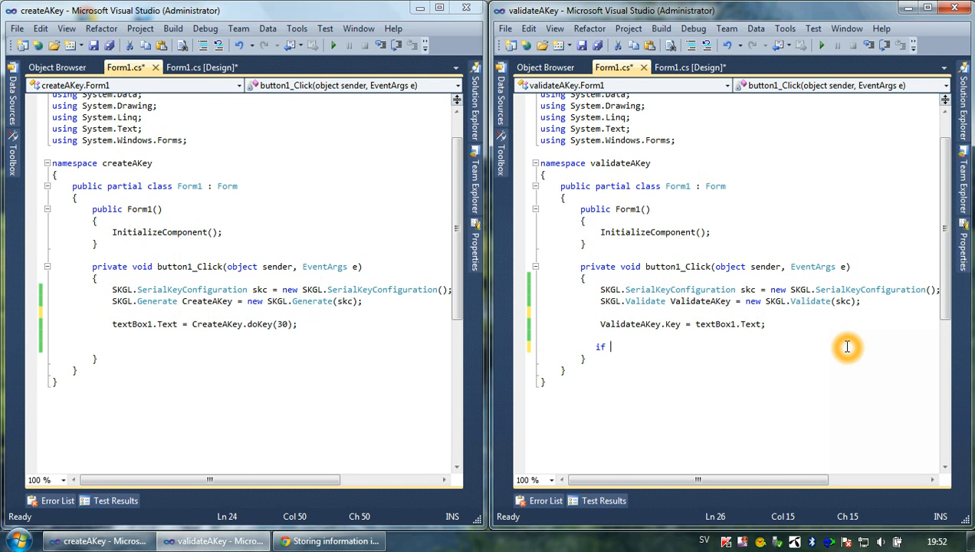
pyautogui.write('(')
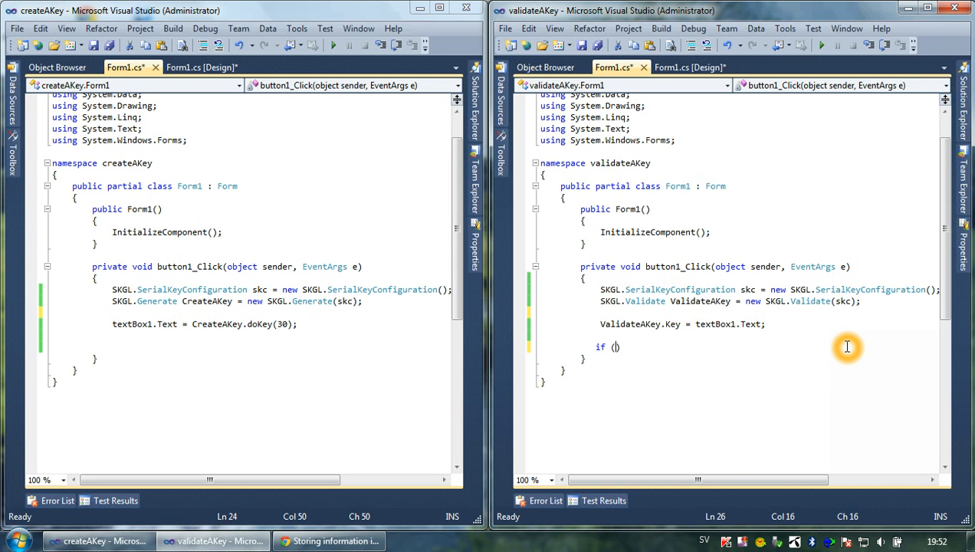
pyautogui.write('vali')
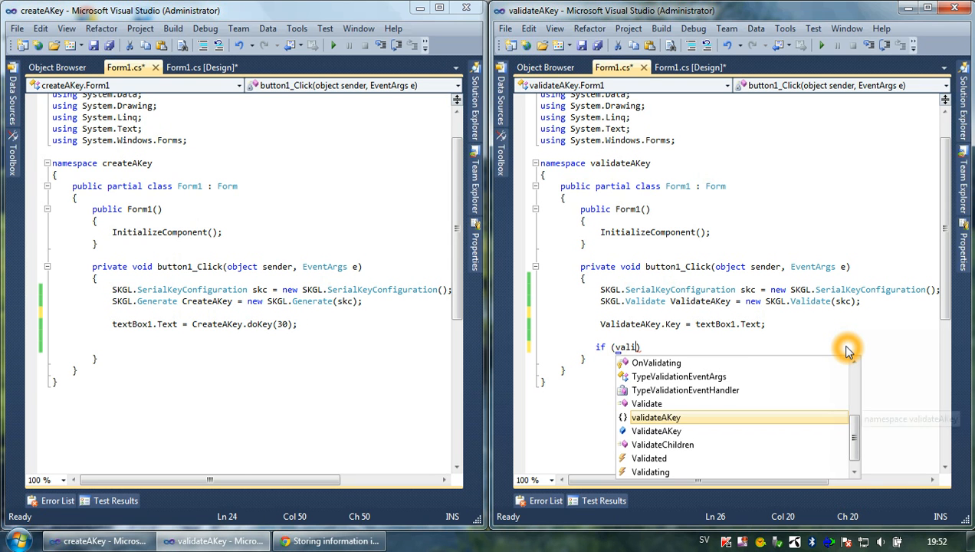
pyautogui.write('ValidateAKey.IsValid')
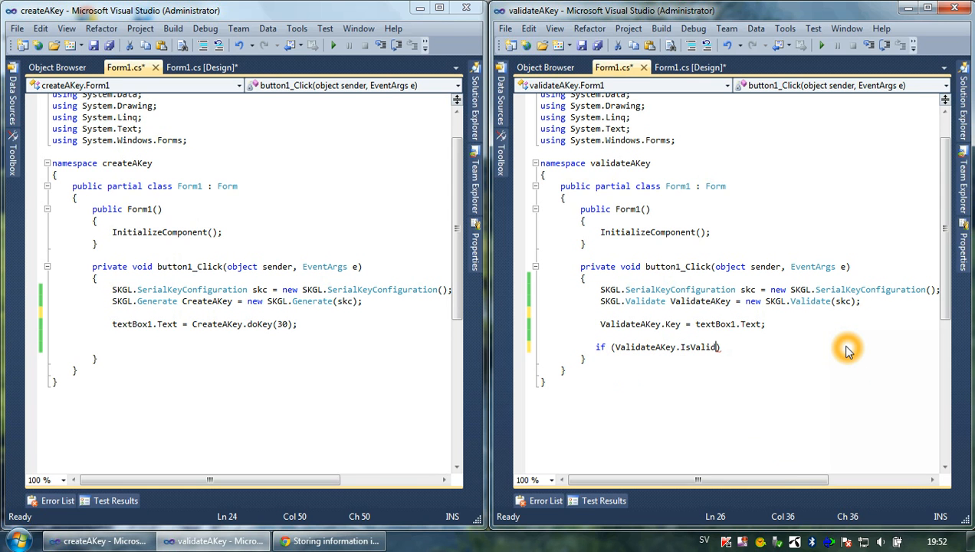
pyautogui.press('enter')
pyautogui.write('{')
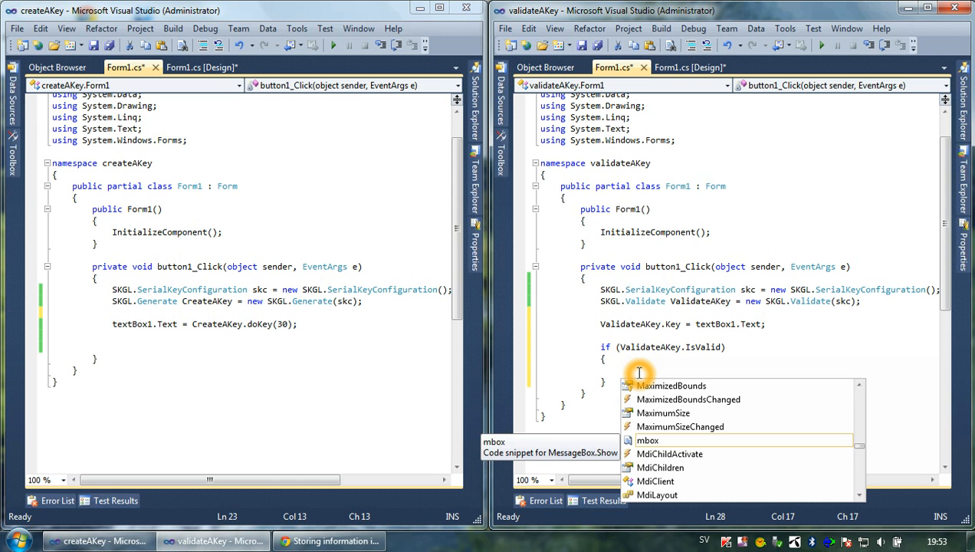
# - Inside the block, add MessageBox.Show(ValidateAKey.CreationDate.ToShortDateString())
pyautogui.write('mesa')
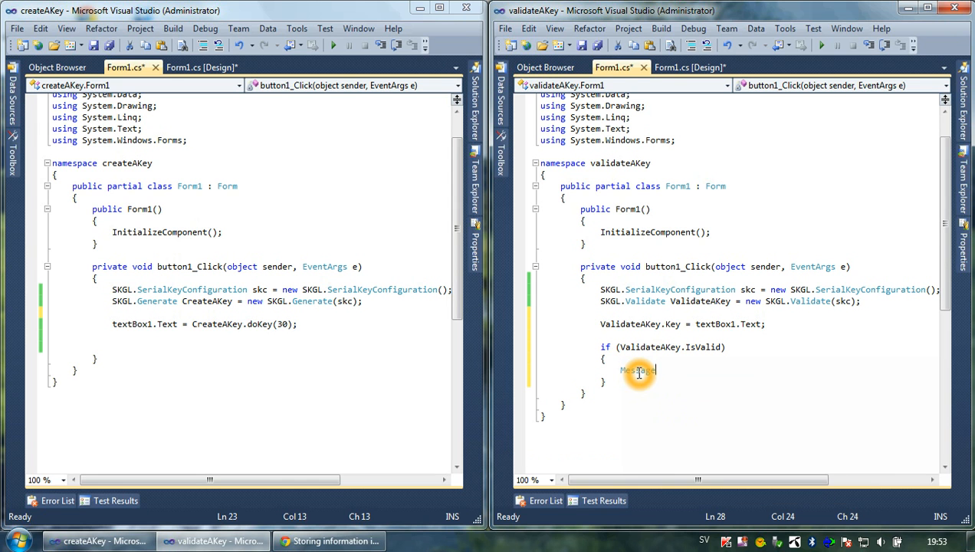
pyautogui.write('Box.')
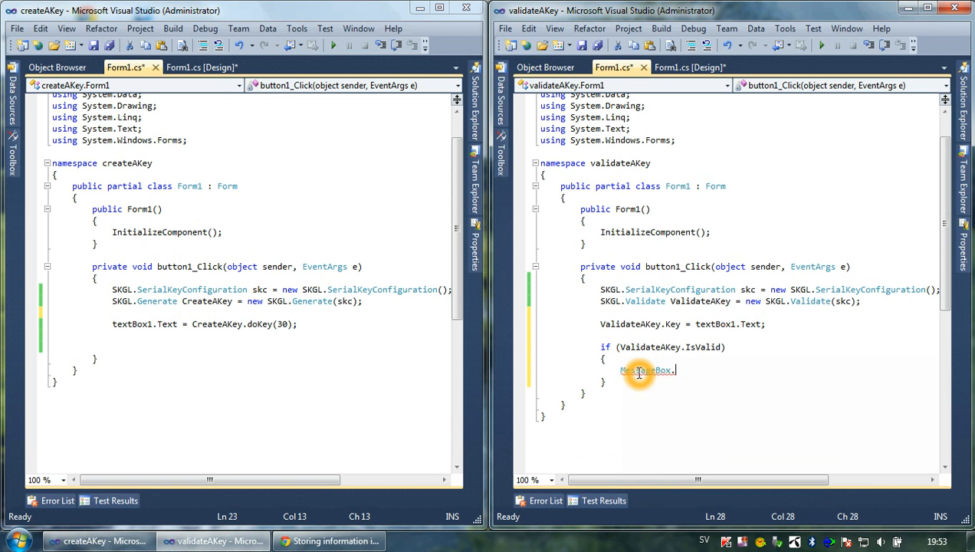
pyautogui.write('Show();')
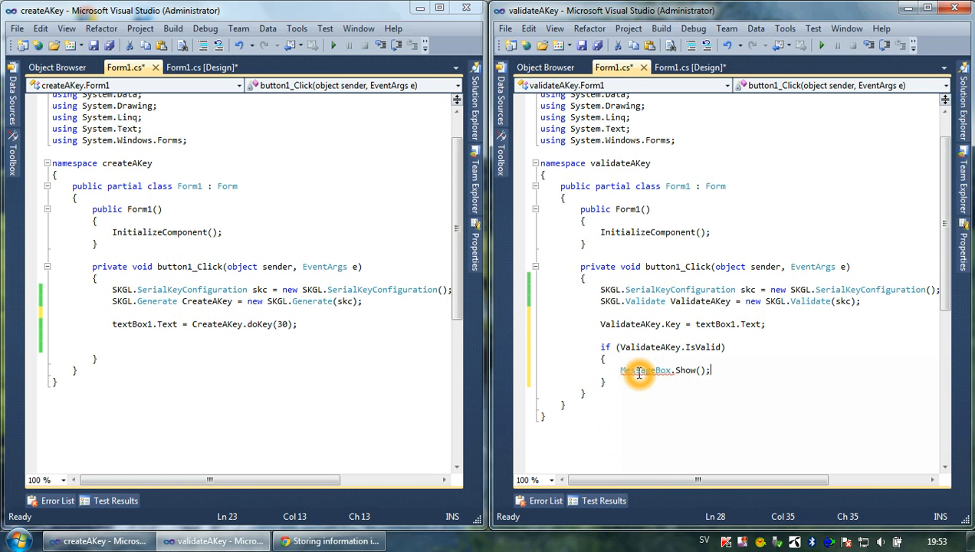
pyautogui.write('valida')
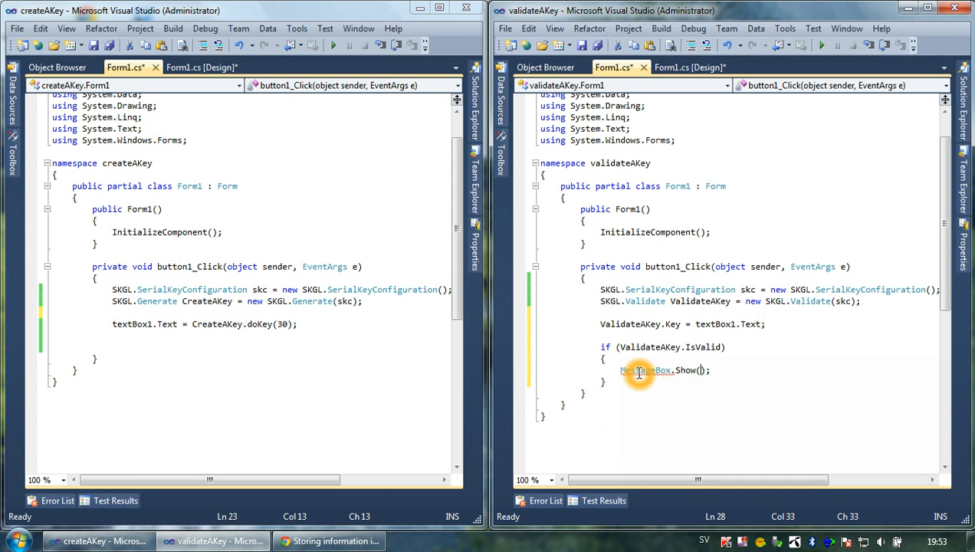
pyautogui.write('ValidateAKey.')
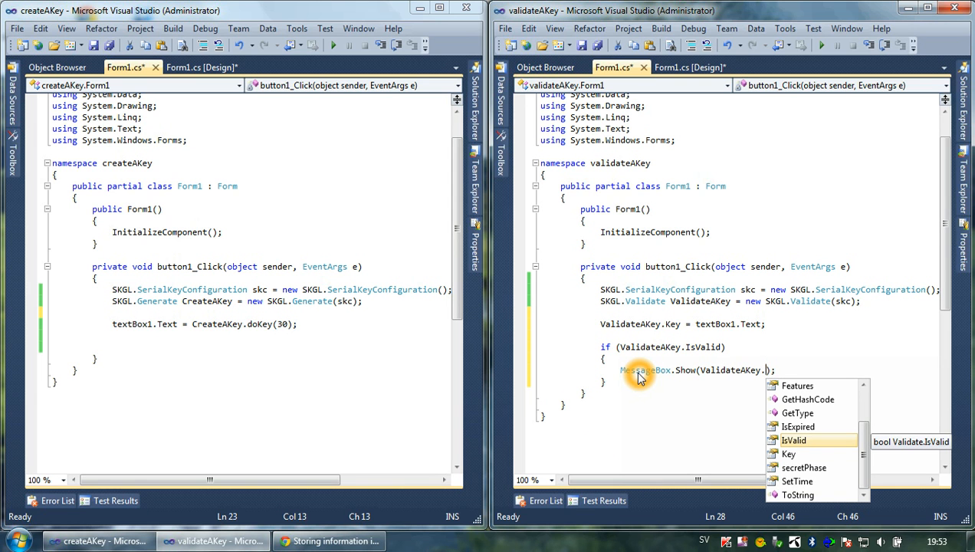
pyautogui.write('cr')
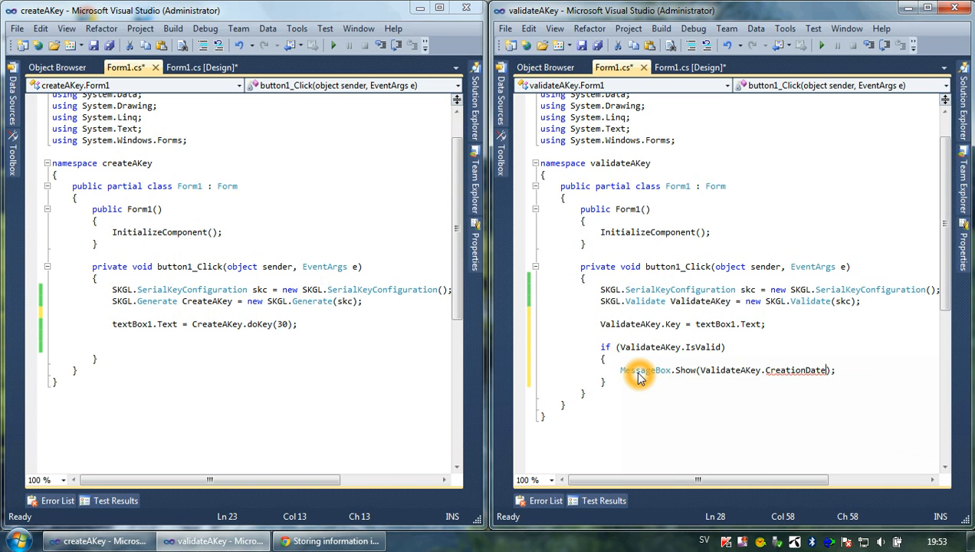
pyautogui.write('.ToBin')
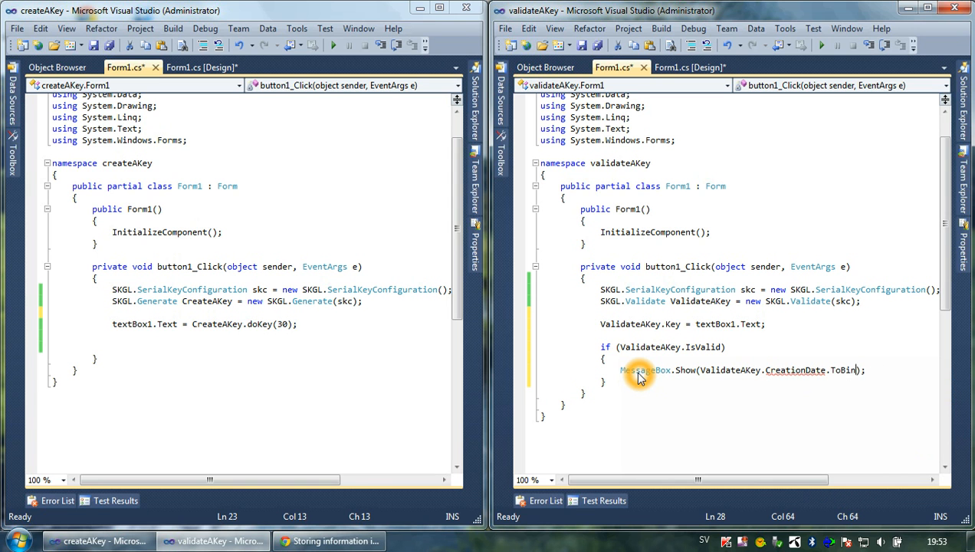
pyautogui.write('short')
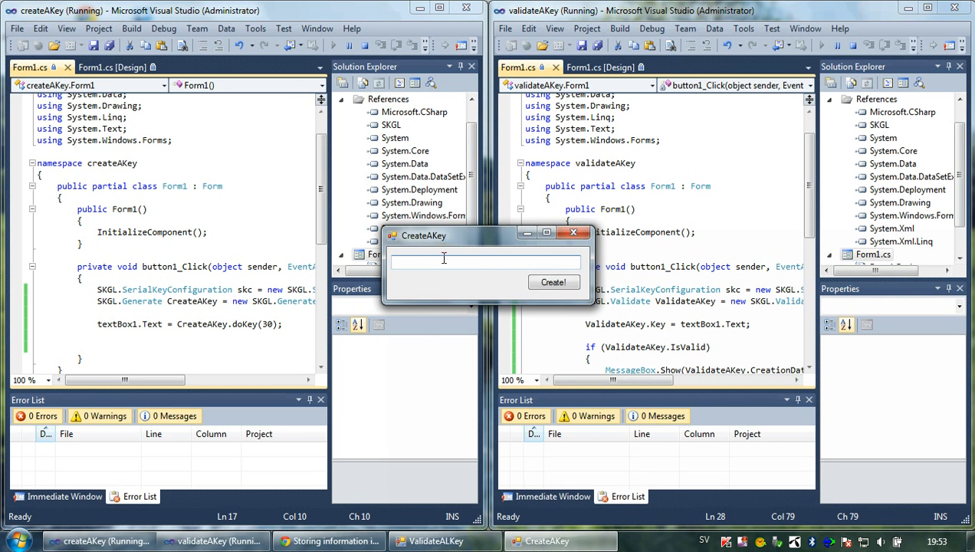
# - Move the generator window aside, start the validator and generate a new key
pyautogui.moveTo(423, 236); pyautogui.dragTo(234, 221)
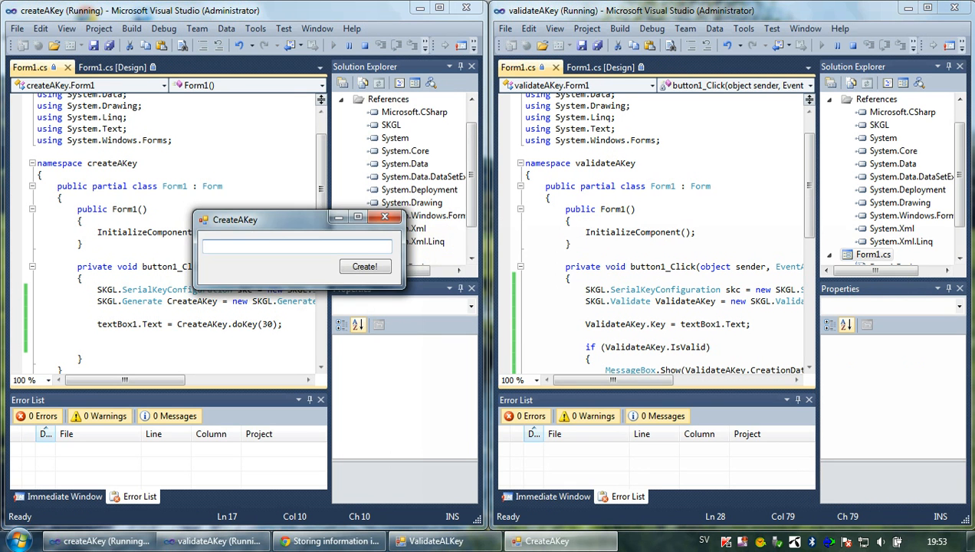
pyautogui.click(435, 539)
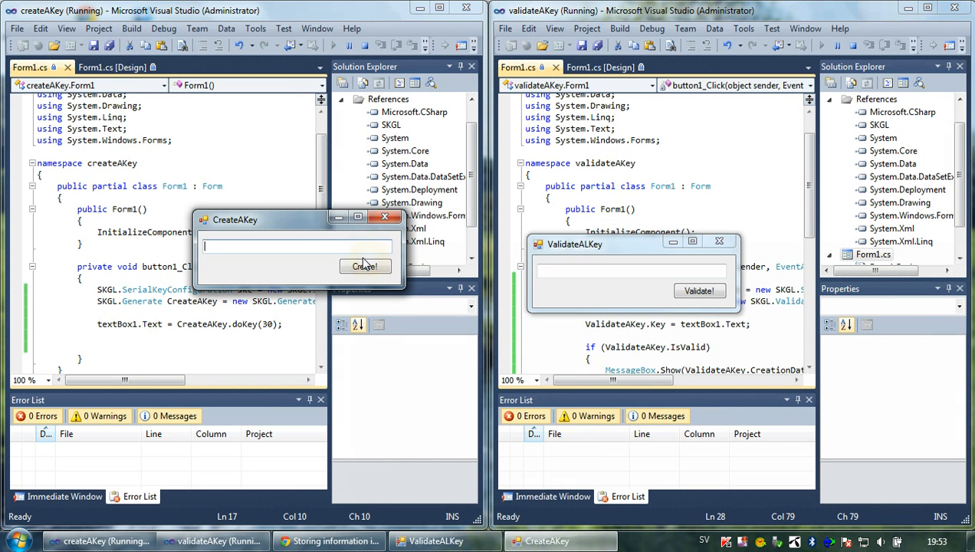
pyautogui.click(365, 267)
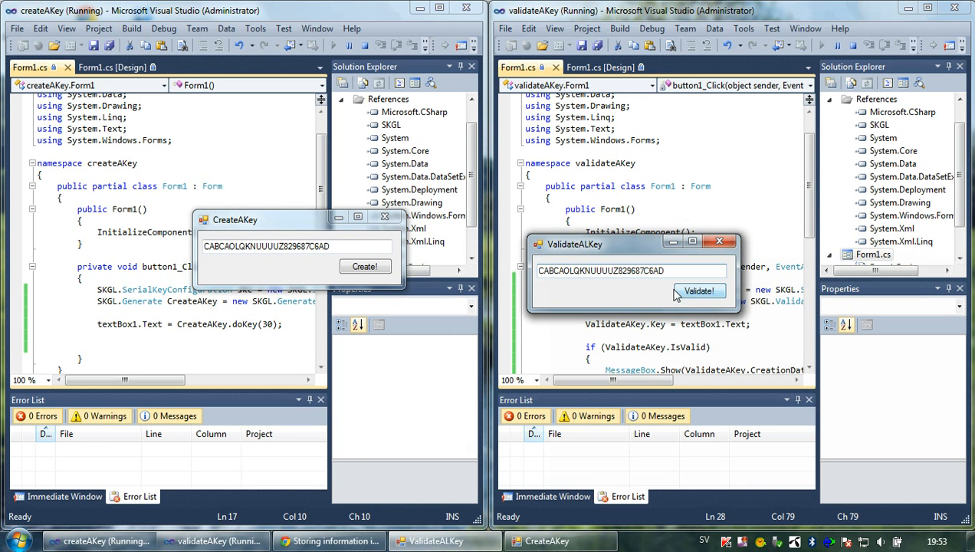
# - Validate the key, read the 2012-04-16 creation date message, and close the validator
pyautogui.click(699, 291)
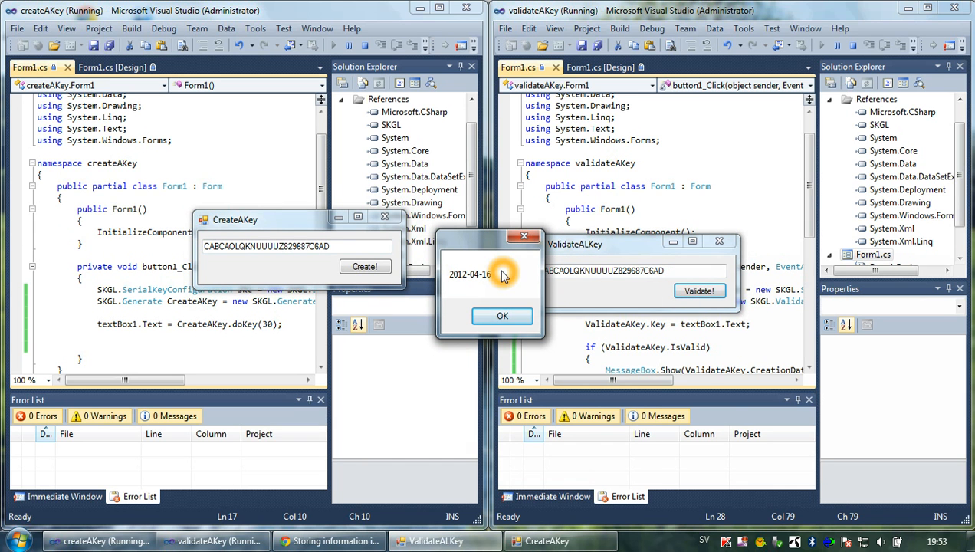
pyautogui.click(937, 540)
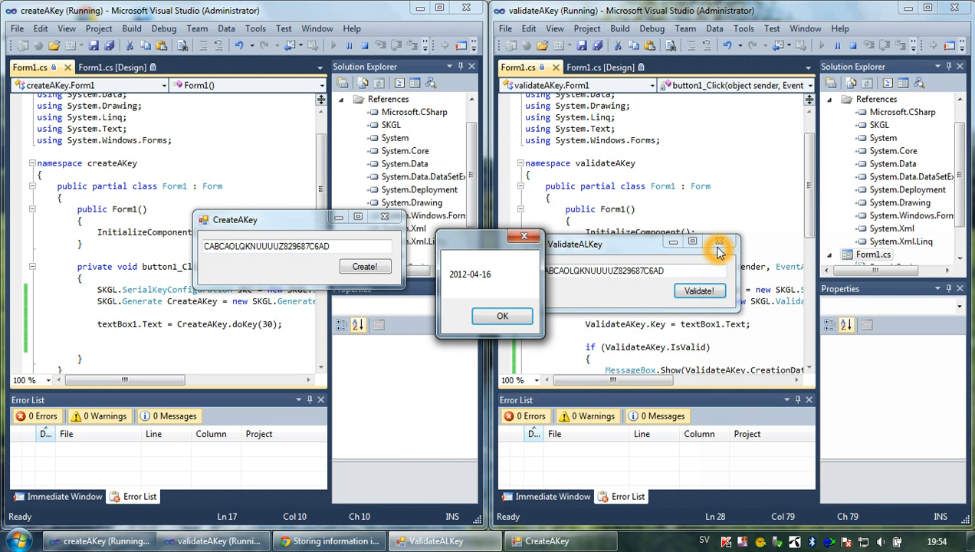
pyautogui.click(719, 242)
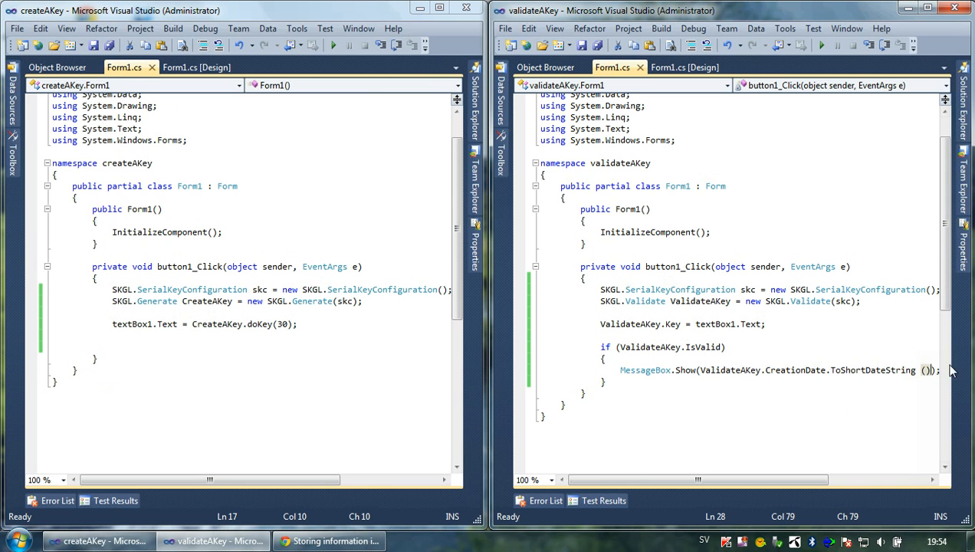
pyautogui.moveTo(958, 368)
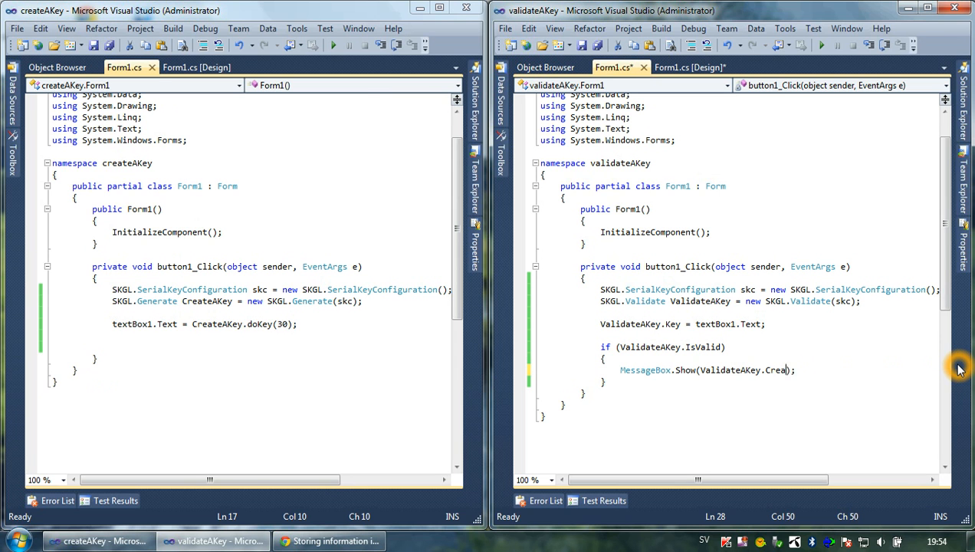
# - Change the message to show ValidateAKey.SetTime.ToString() instead of the creation date
pyautogui.press('BackSpace')
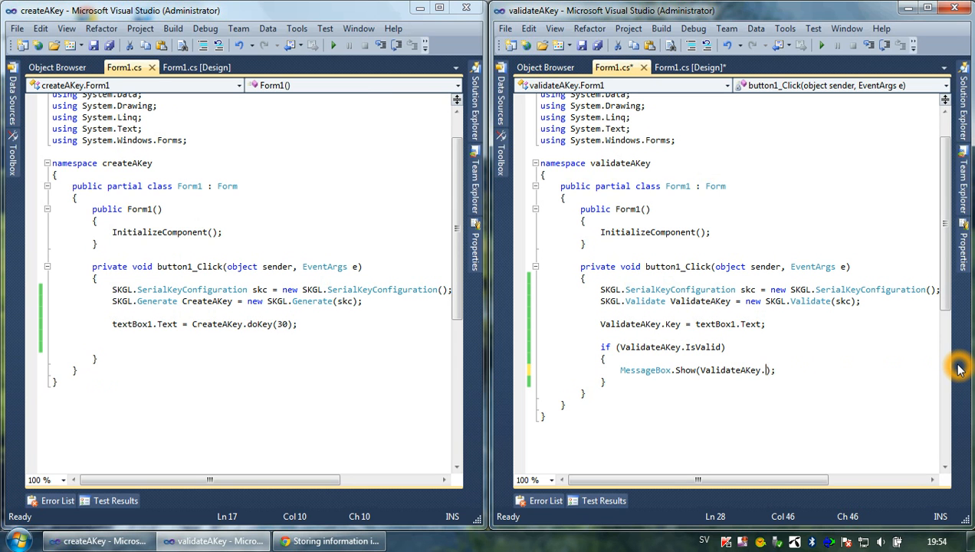
pyautogui.write('SetTime')
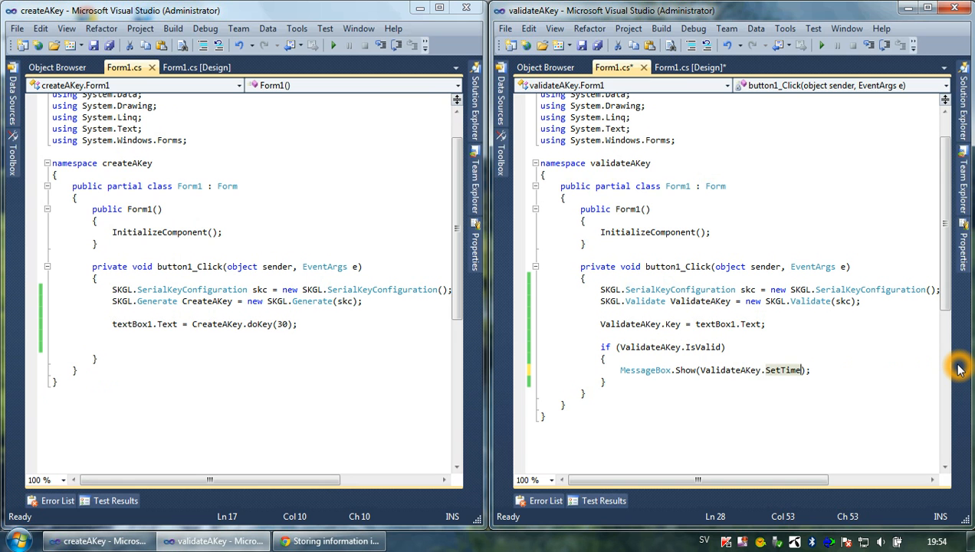
pyautogui.write('.to')
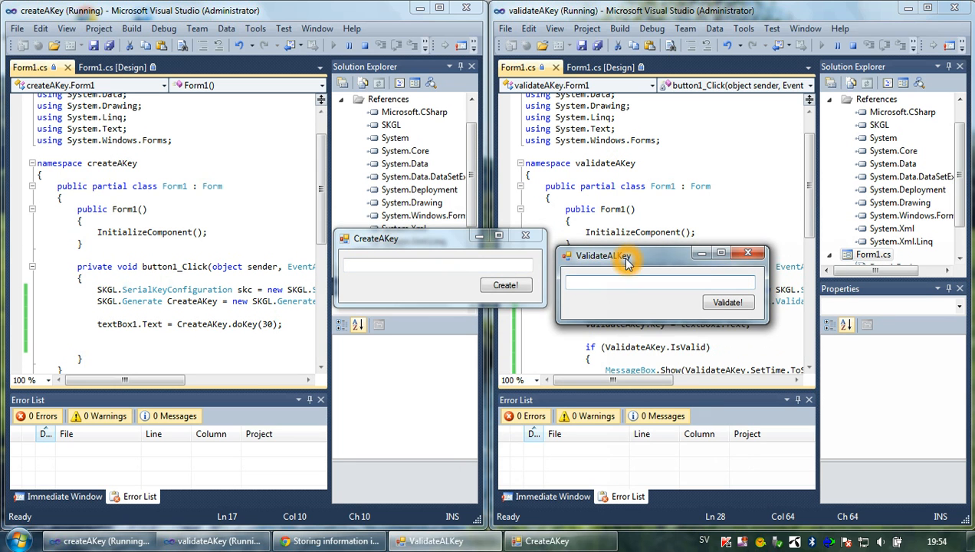
# - Validate a freshly generated key and confirm the message reports a SetTime of 30
pyautogui.click(506, 284)
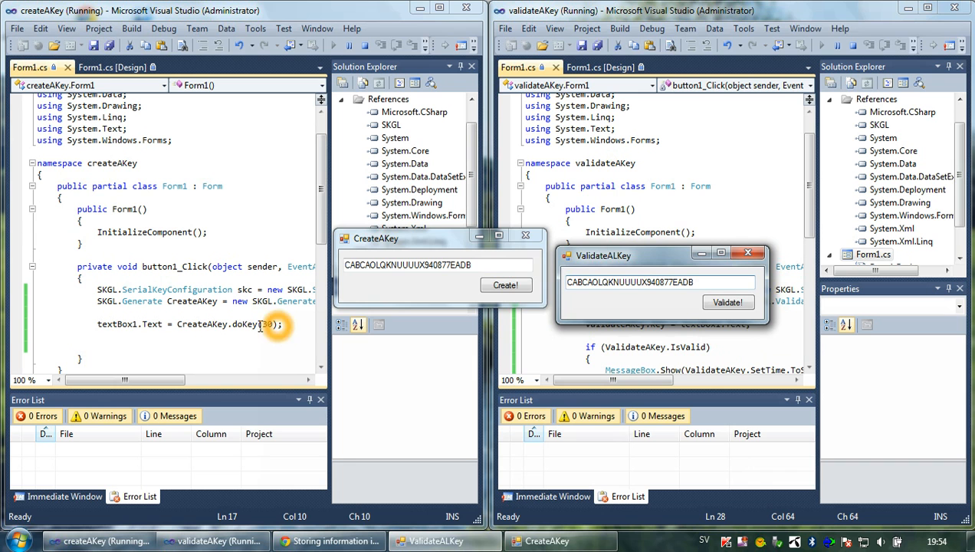
pyautogui.click(659, 282)
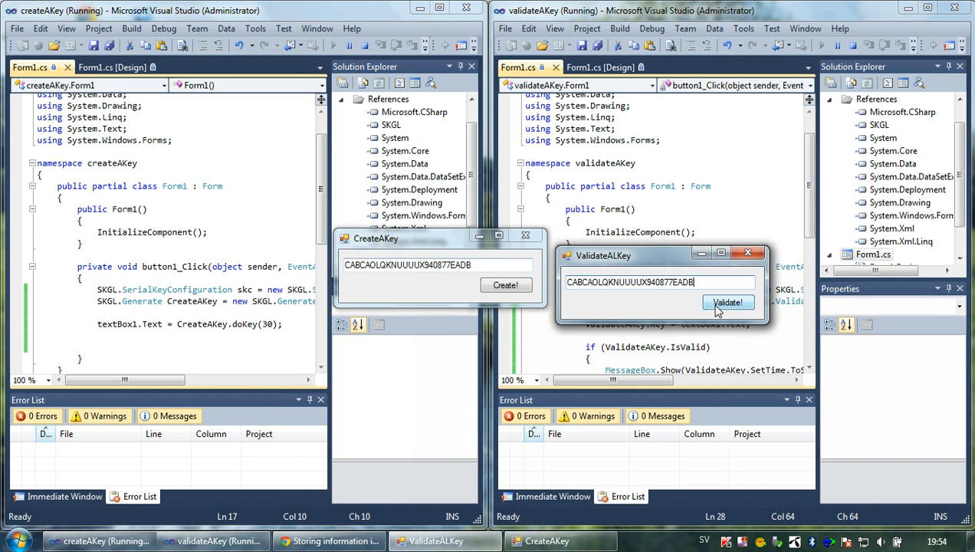
pyautogui.click(727, 302)
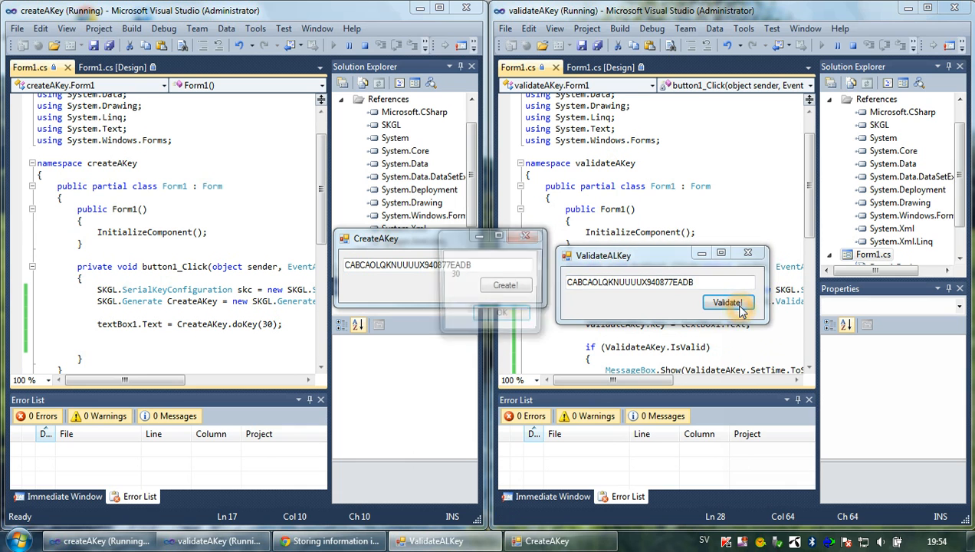
pyautogui.click(506, 283)
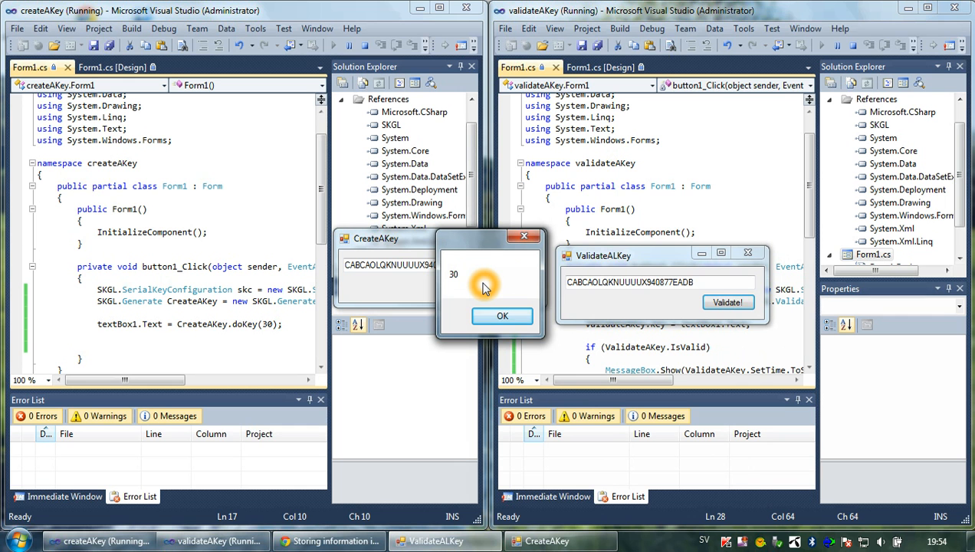
pyautogui.moveTo(858, 43)
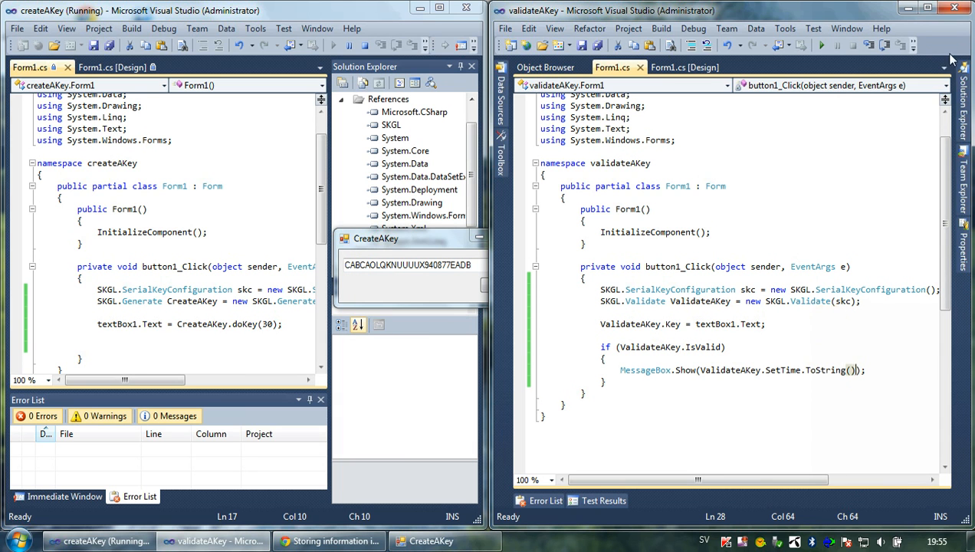
pyautogui.click(800, 370)
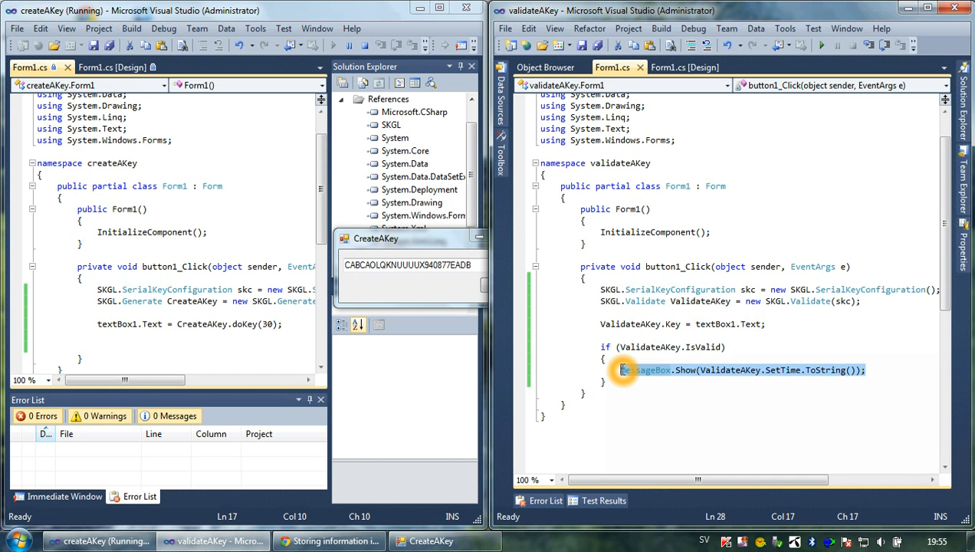
pyautogui.doubleClick(647, 370)
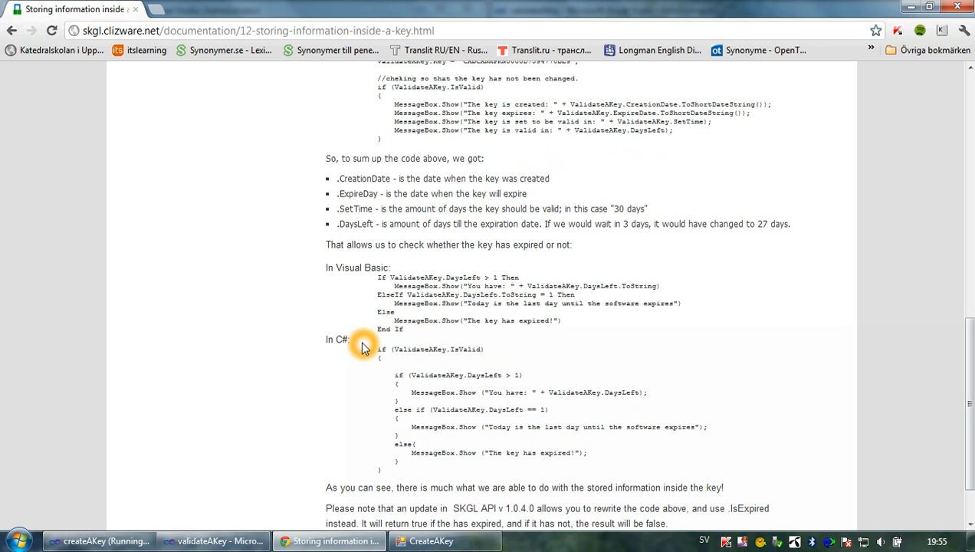
pyautogui.moveTo(384, 364)
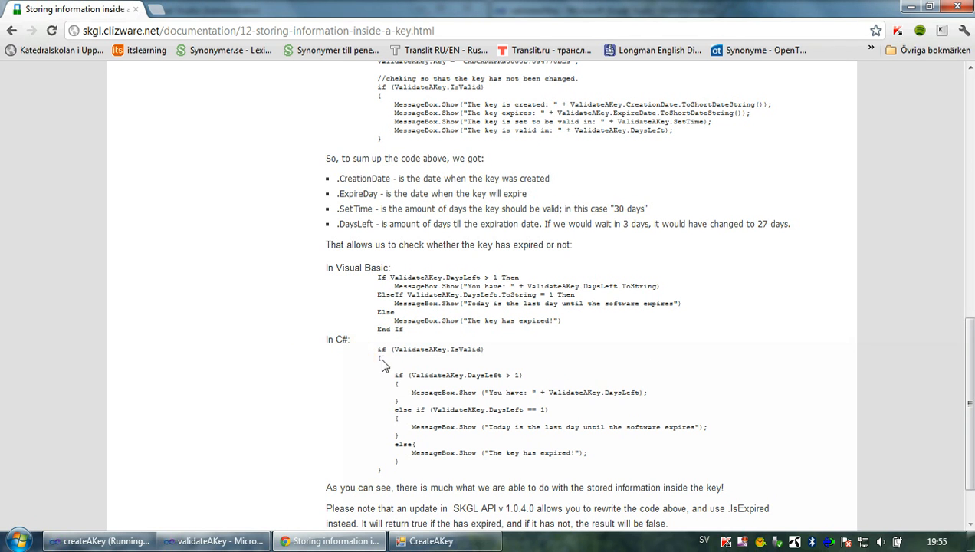
# - Select the C# DaysLeft if/else example code on the SKGL documentation page
pyautogui.moveTo(383, 365); pyautogui.dragTo(595, 462)
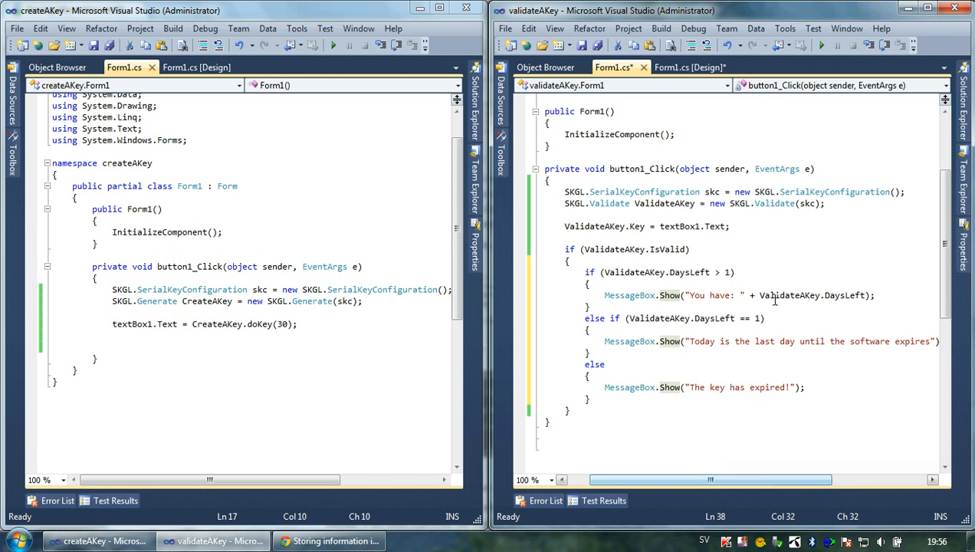
# - Paste the DaysLeft if/else block inside the IsValid check in validateAKey's Form1.cs
pyautogui.click(690, 273)
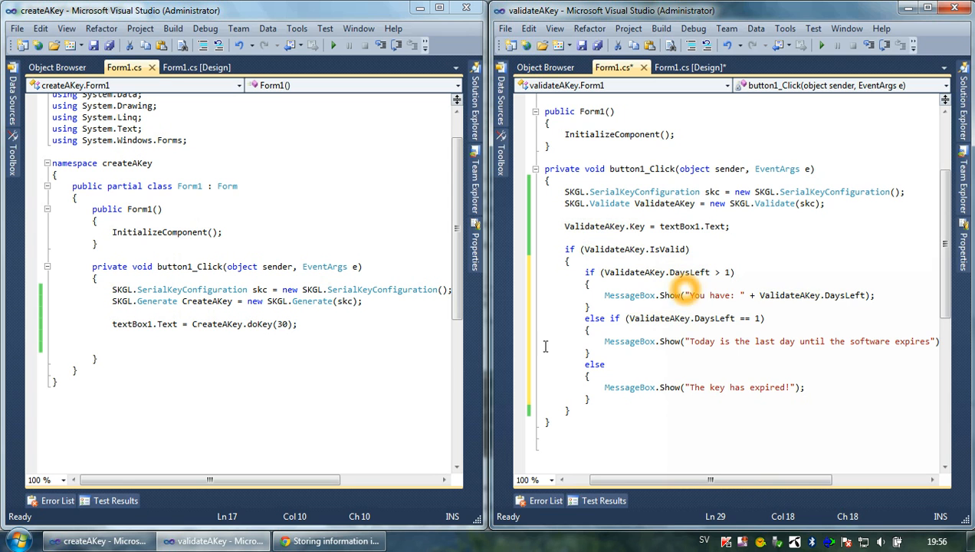
pyautogui.moveTo(285, 323)
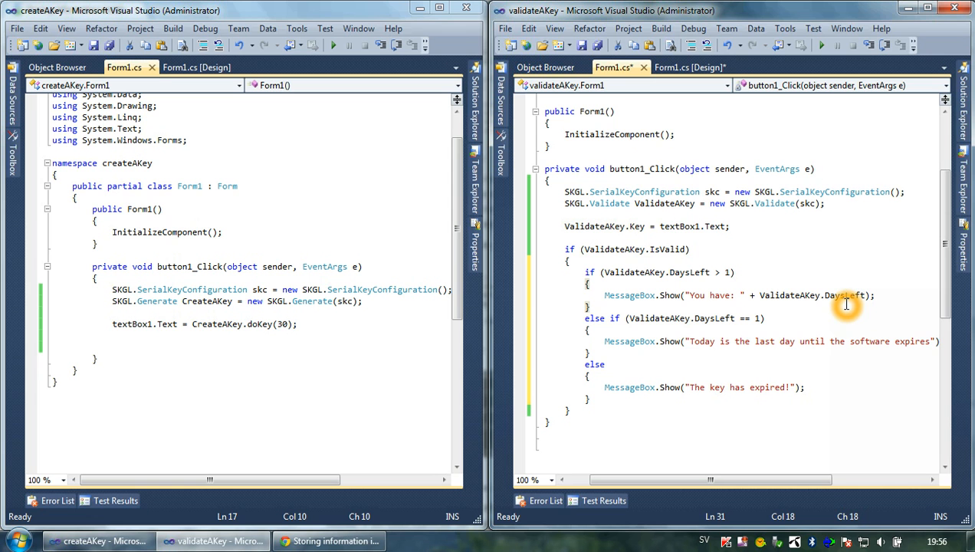
pyautogui.click(588, 307)
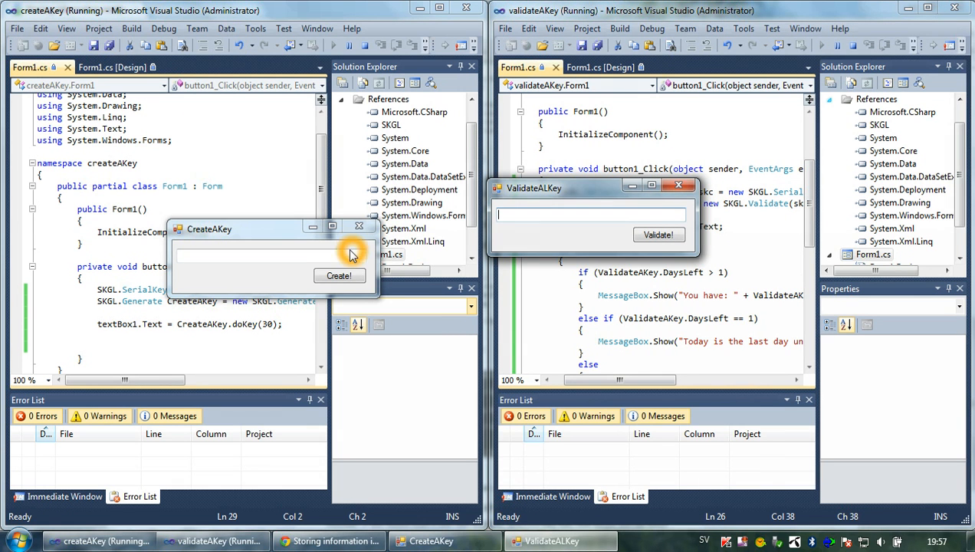
# - Run both apps and search the Start menu for notepad
pyautogui.click(339, 276)
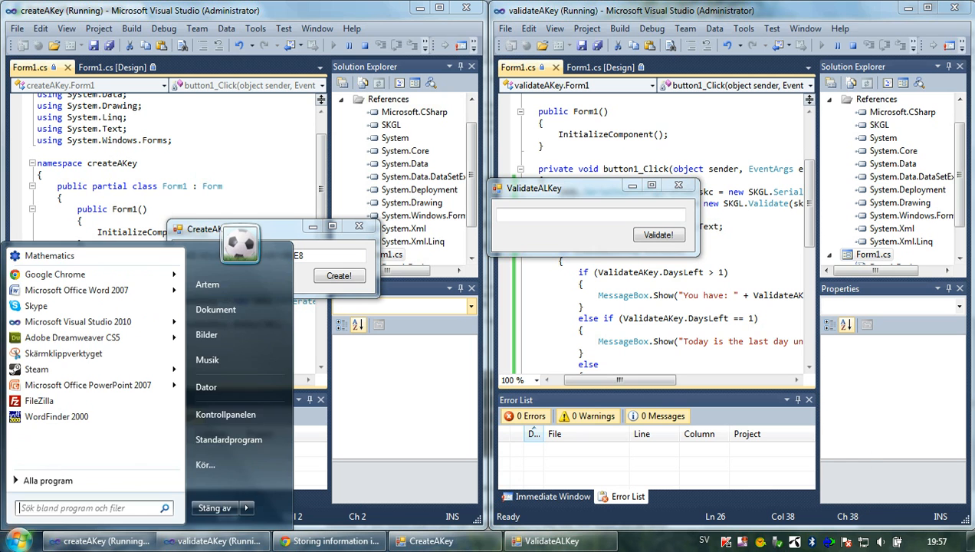
pyautogui.write('notepa')
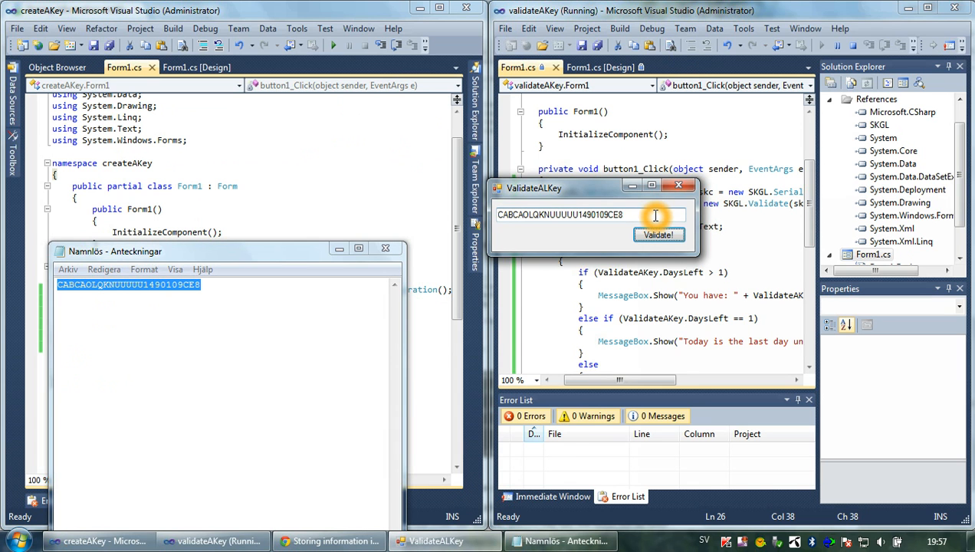
# - Validate the pasted key and dismiss the 'You have: 30' days-left message
pyautogui.click(659, 234)
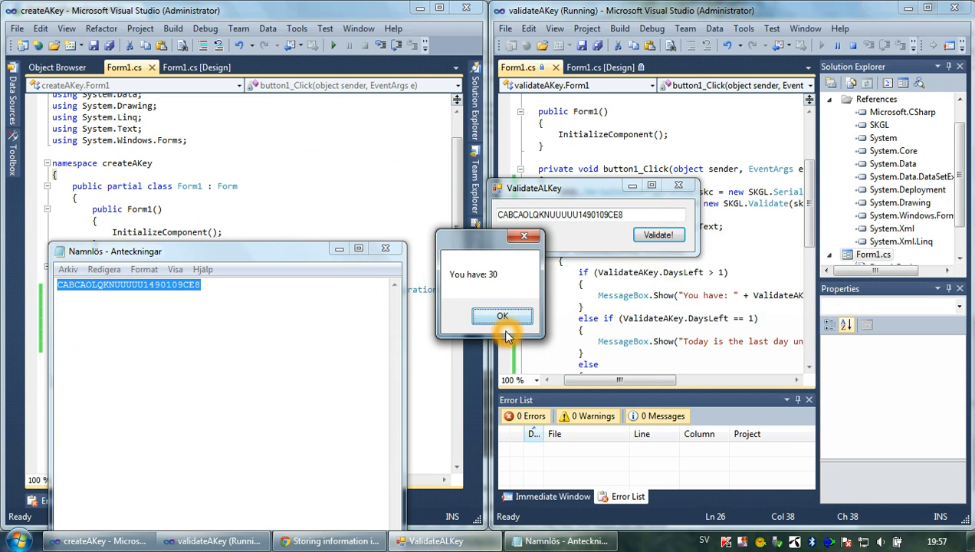
pyautogui.click(503, 316)
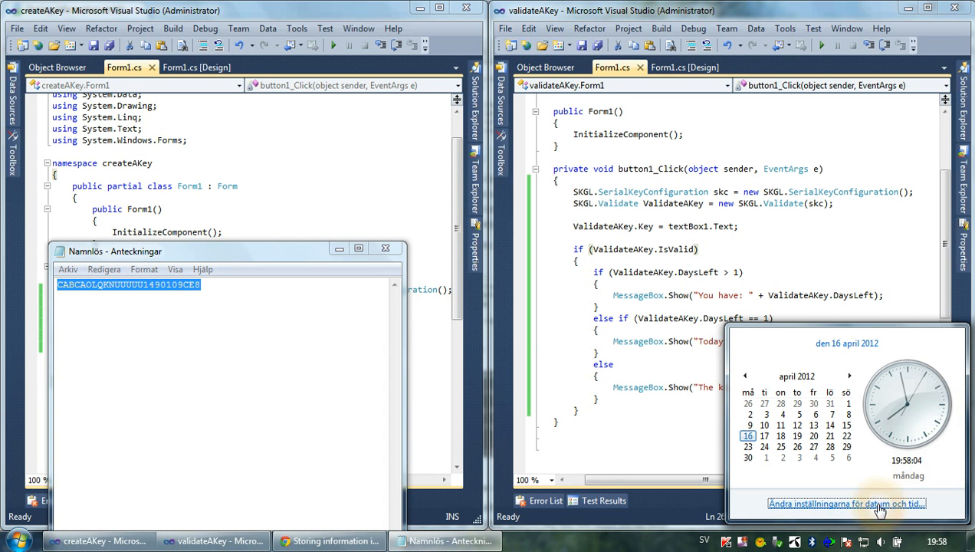
# - Change the Windows system date from 16 April to 18 April 2012 and apply it
pyautogui.click(846, 503)
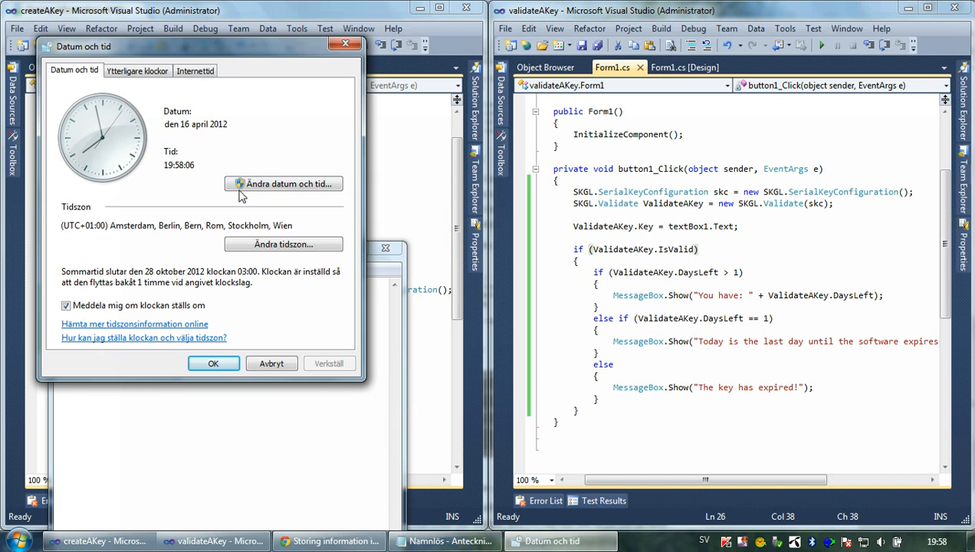
pyautogui.click(282, 184)
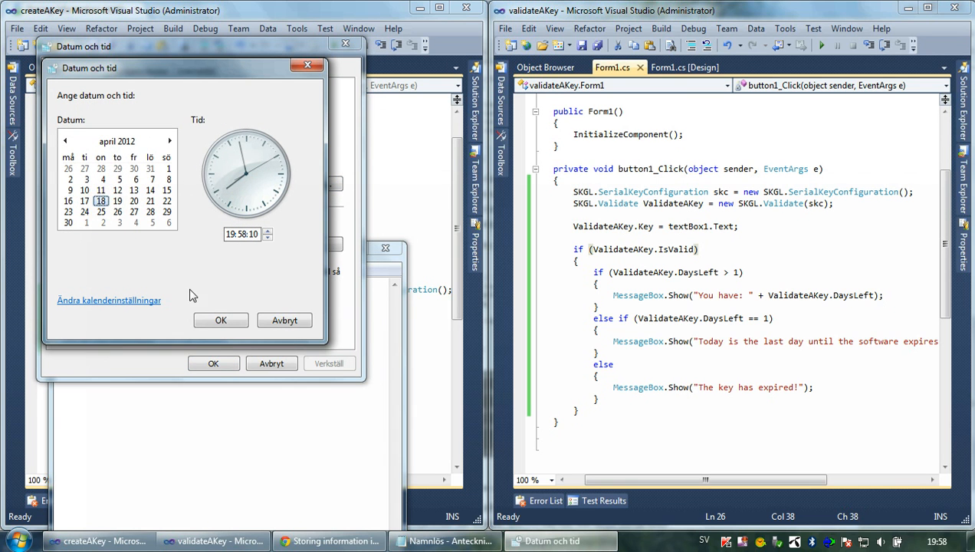
pyautogui.click(221, 321)
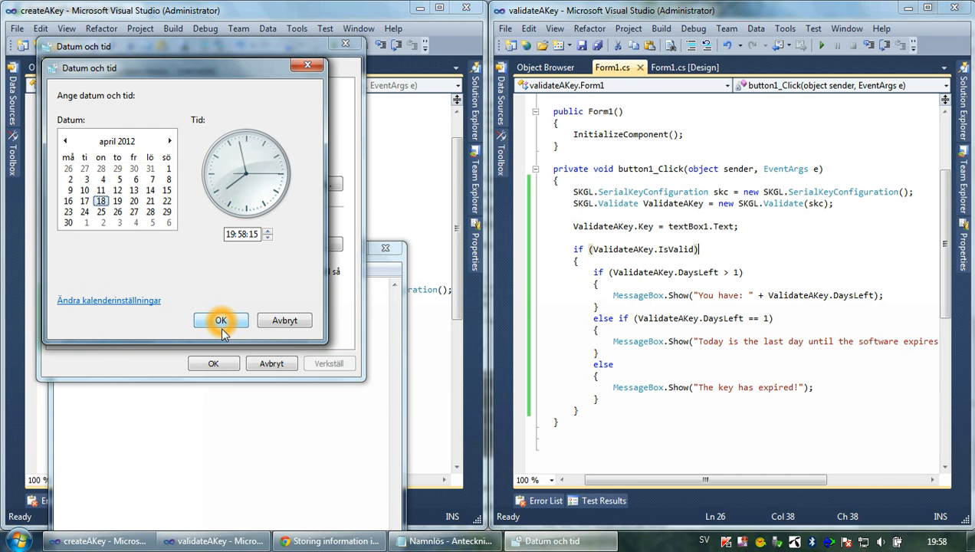
pyautogui.click(220, 320)
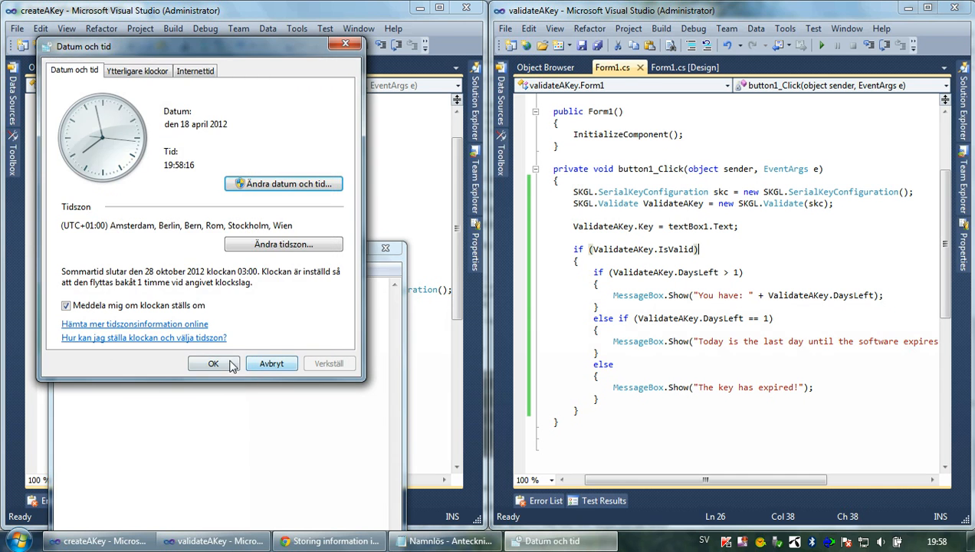
pyautogui.click(214, 364)
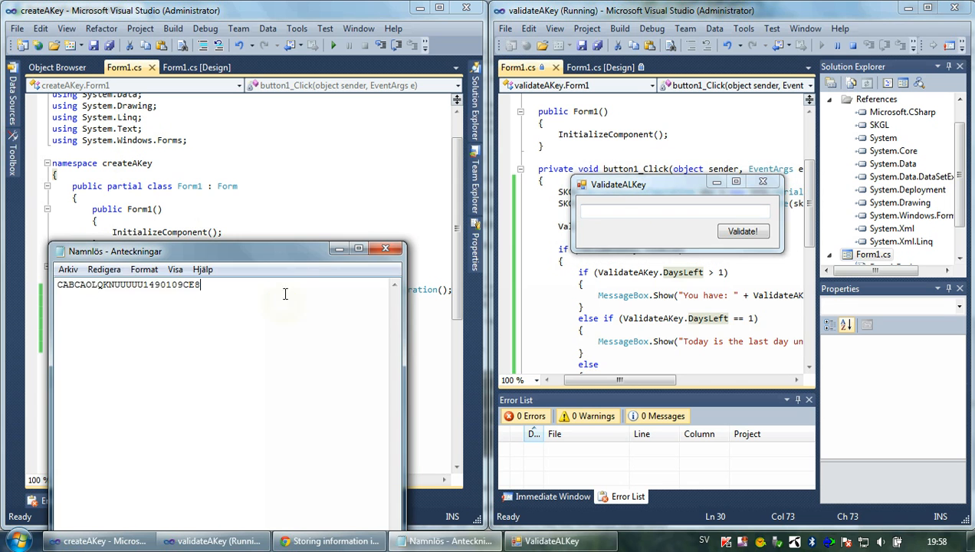
# - Copy the key from Notepad, revalidate it and acknowledge the '28 days left' message
pyautogui.rightClick(129, 283)
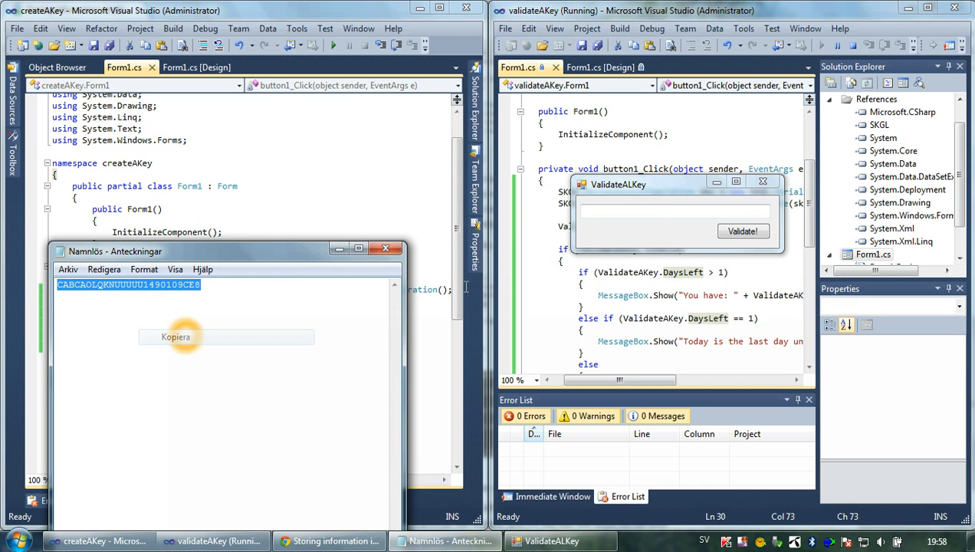
pyautogui.click(742, 230)
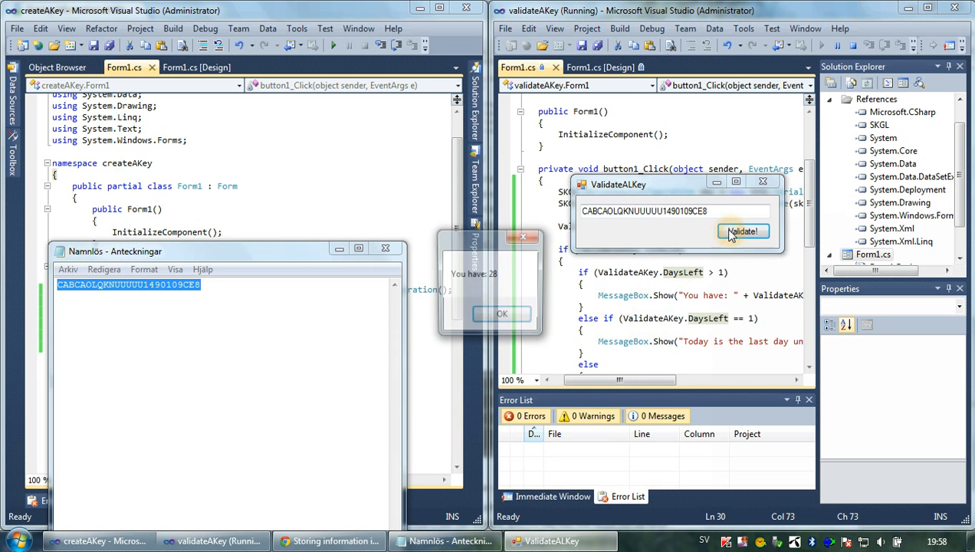
pyautogui.click(742, 232)
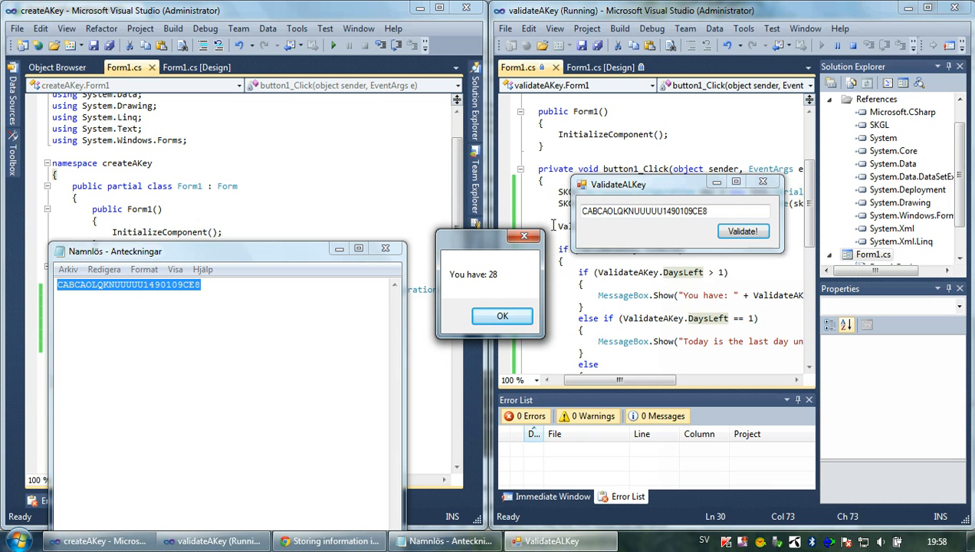
pyautogui.click(503, 316)
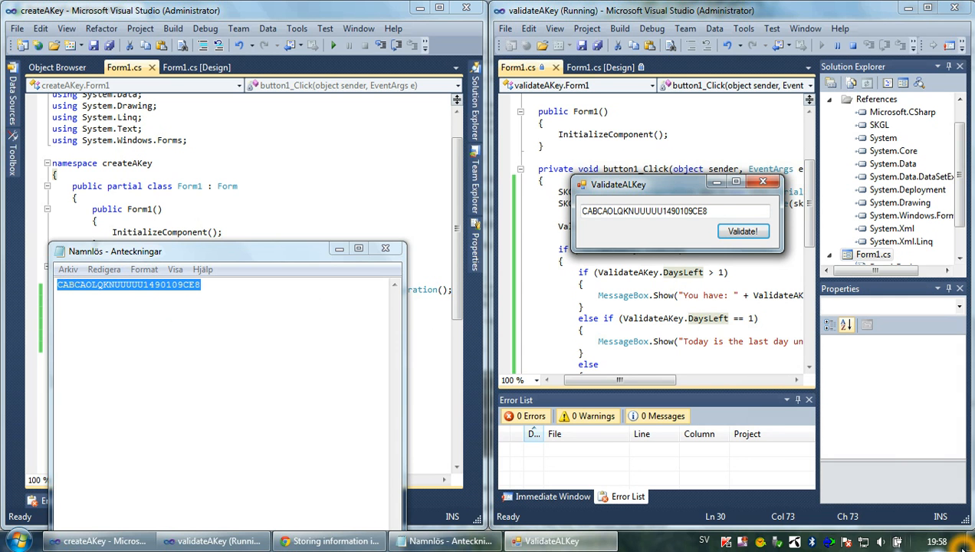
pyautogui.click(920, 541)
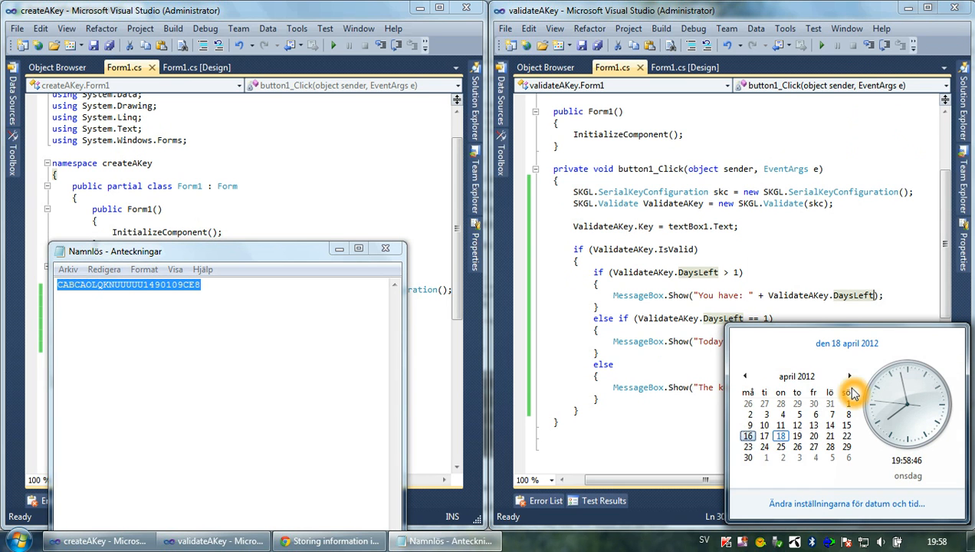
# - Advance the Windows calendar to May and set the system date to 16 May 2012
pyautogui.click(849, 376)
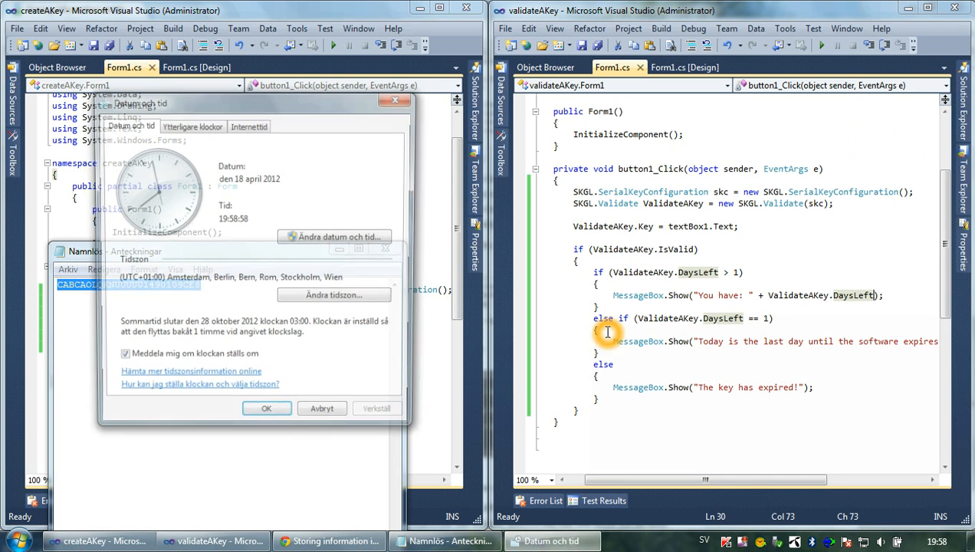
pyautogui.click(334, 236)
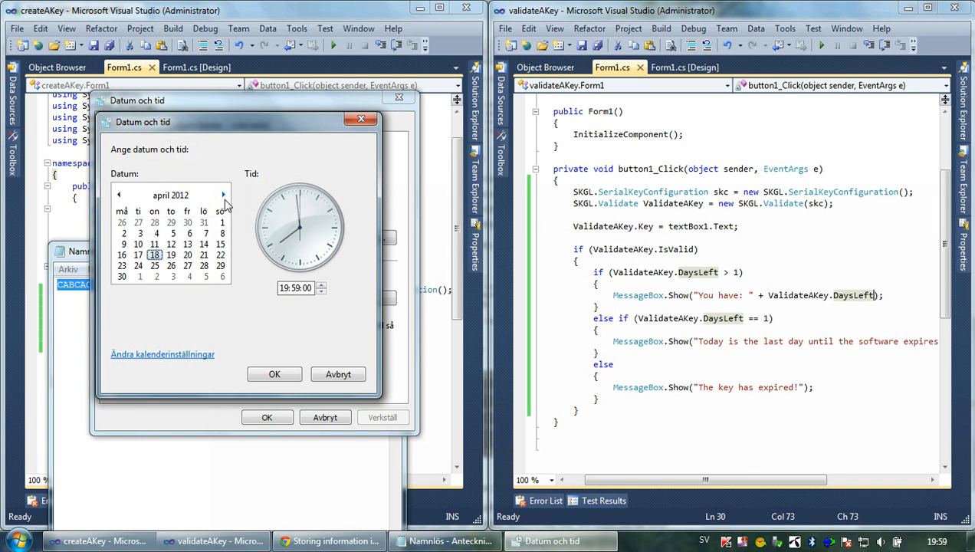
pyautogui.click(223, 195)
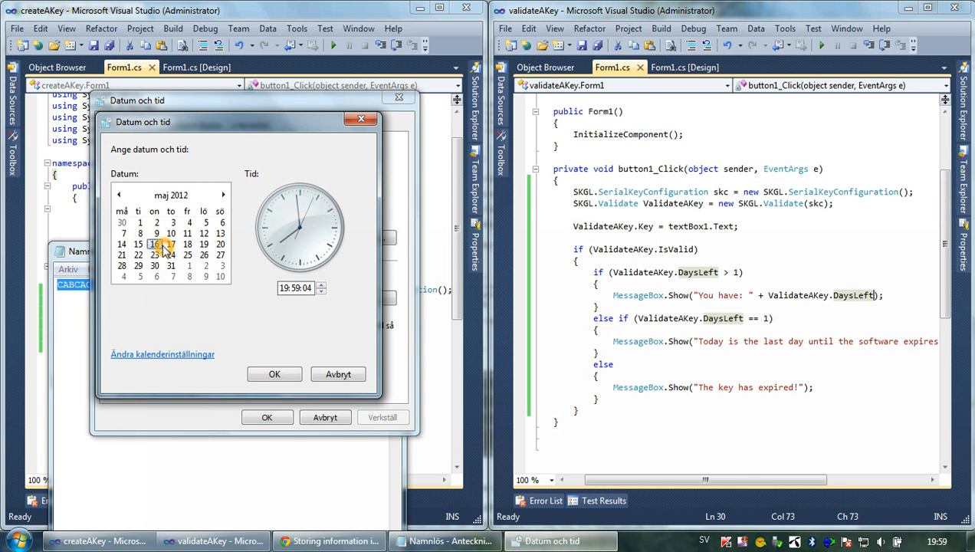
pyautogui.click(337, 374)
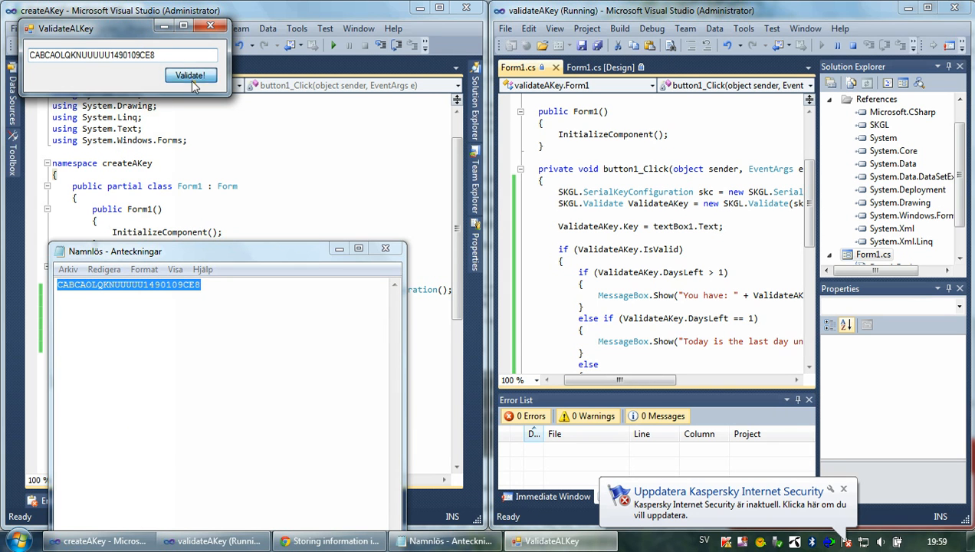
# - Validate the key under the mid-May date and acknowledge the 'key has expired' message
pyautogui.click(190, 75)
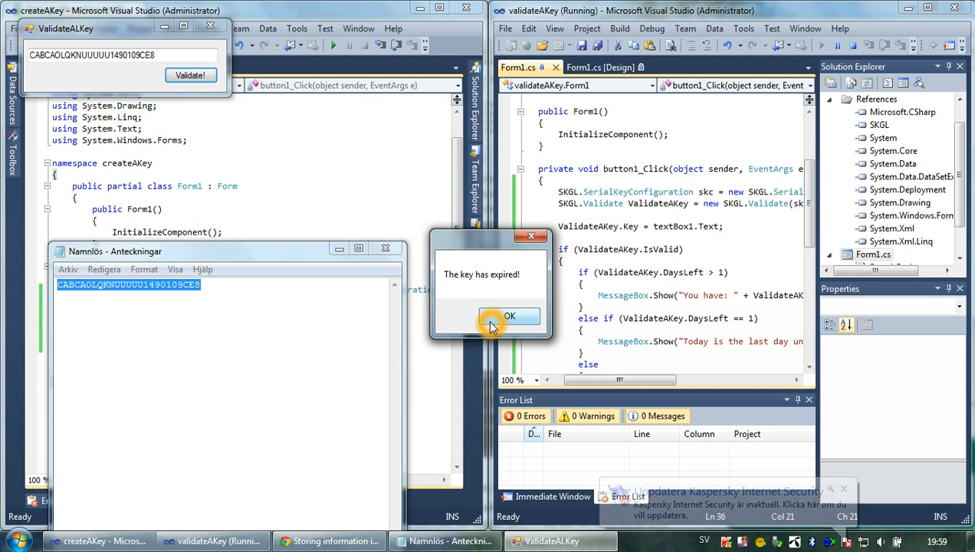
pyautogui.click(509, 316)
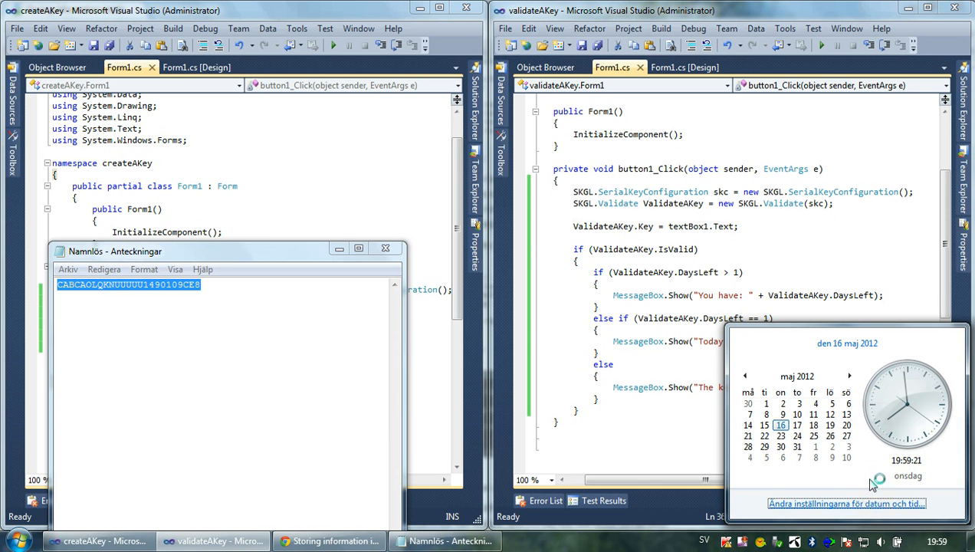
pyautogui.click(846, 503)
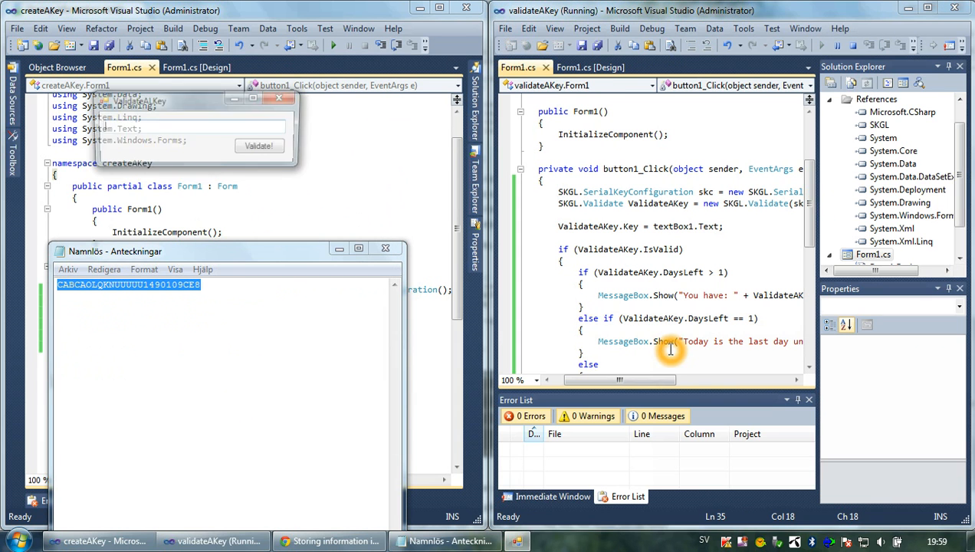
# - Validate once more, acknowledge the last-day warning and close ValidateAKey
pyautogui.click(260, 148)
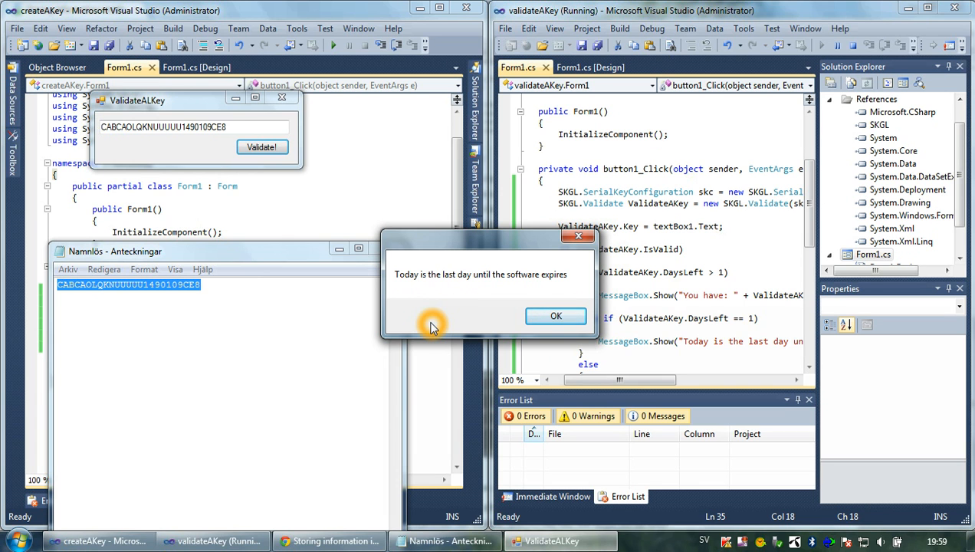
pyautogui.click(555, 316)
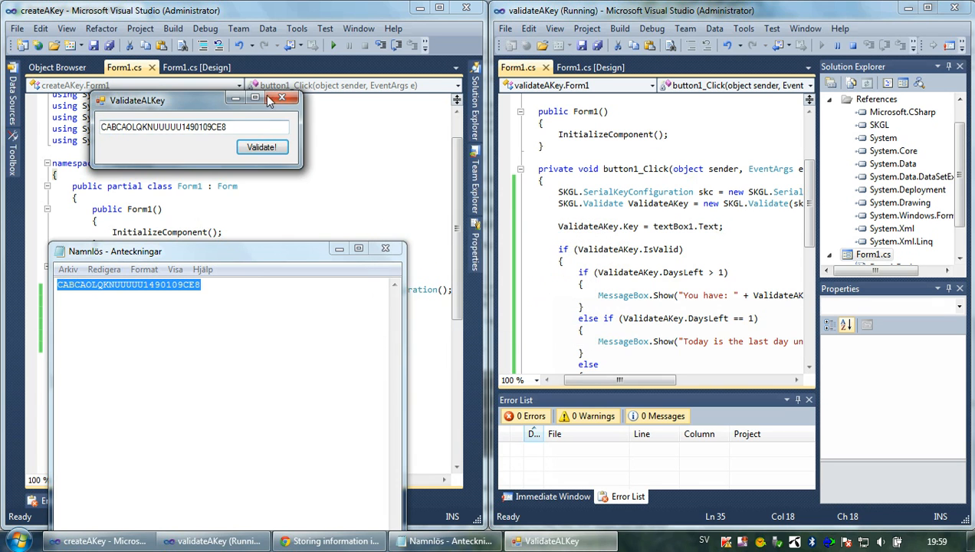
pyautogui.click(282, 98)
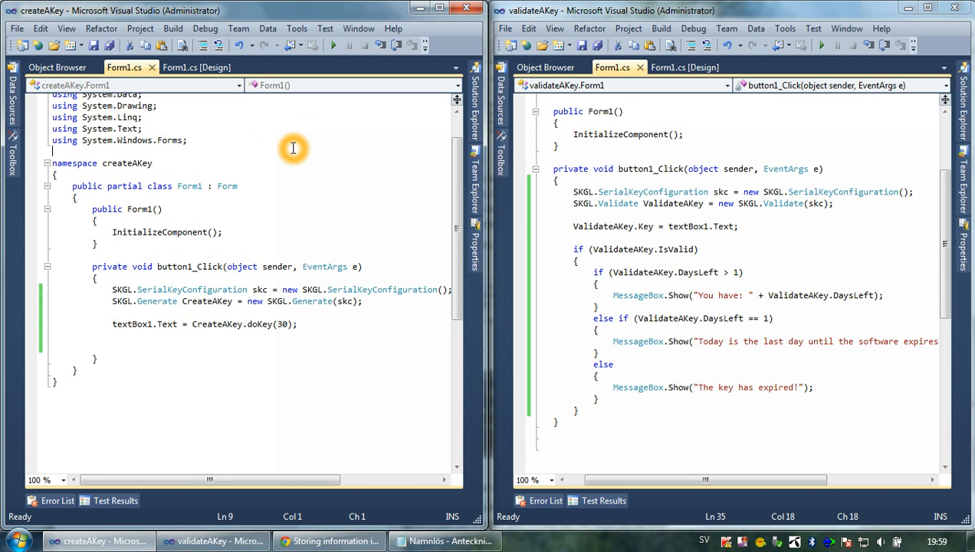